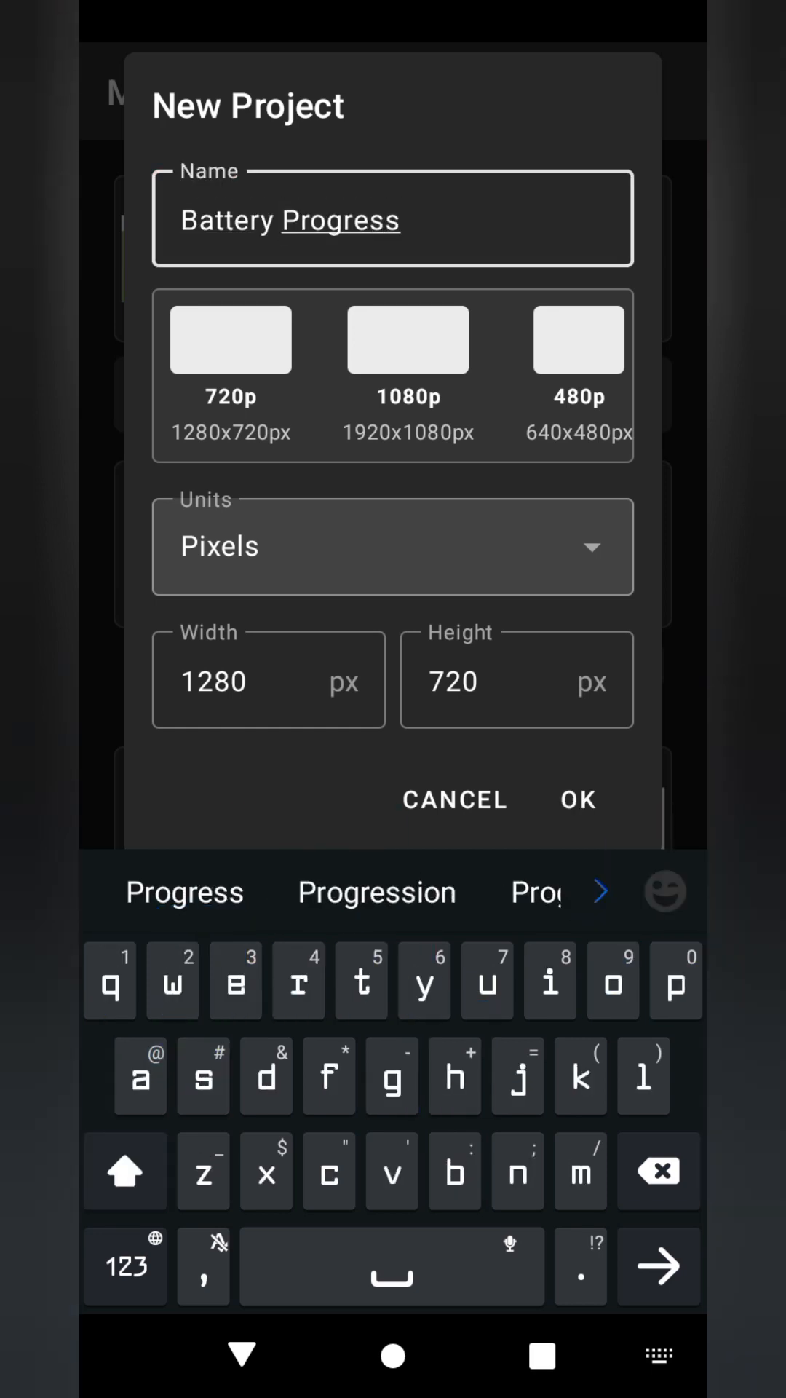
- Create a 1280×720 Battery Progress project with a battery outline and grey rectangle, then begin renaming the rectangle
{"action": "left_click", "coordinate": [577, 799]}
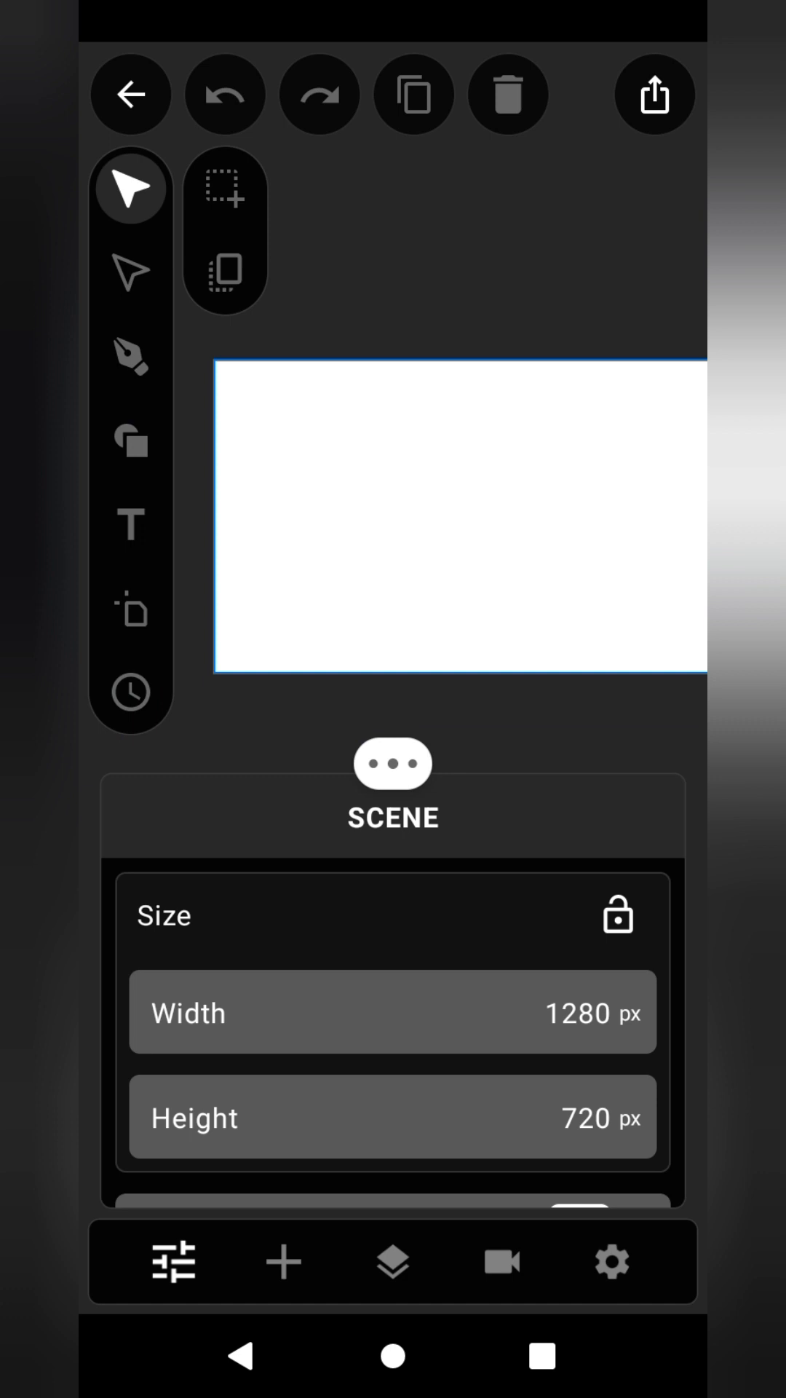
{"action": "left_click", "coordinate": [131, 442]}
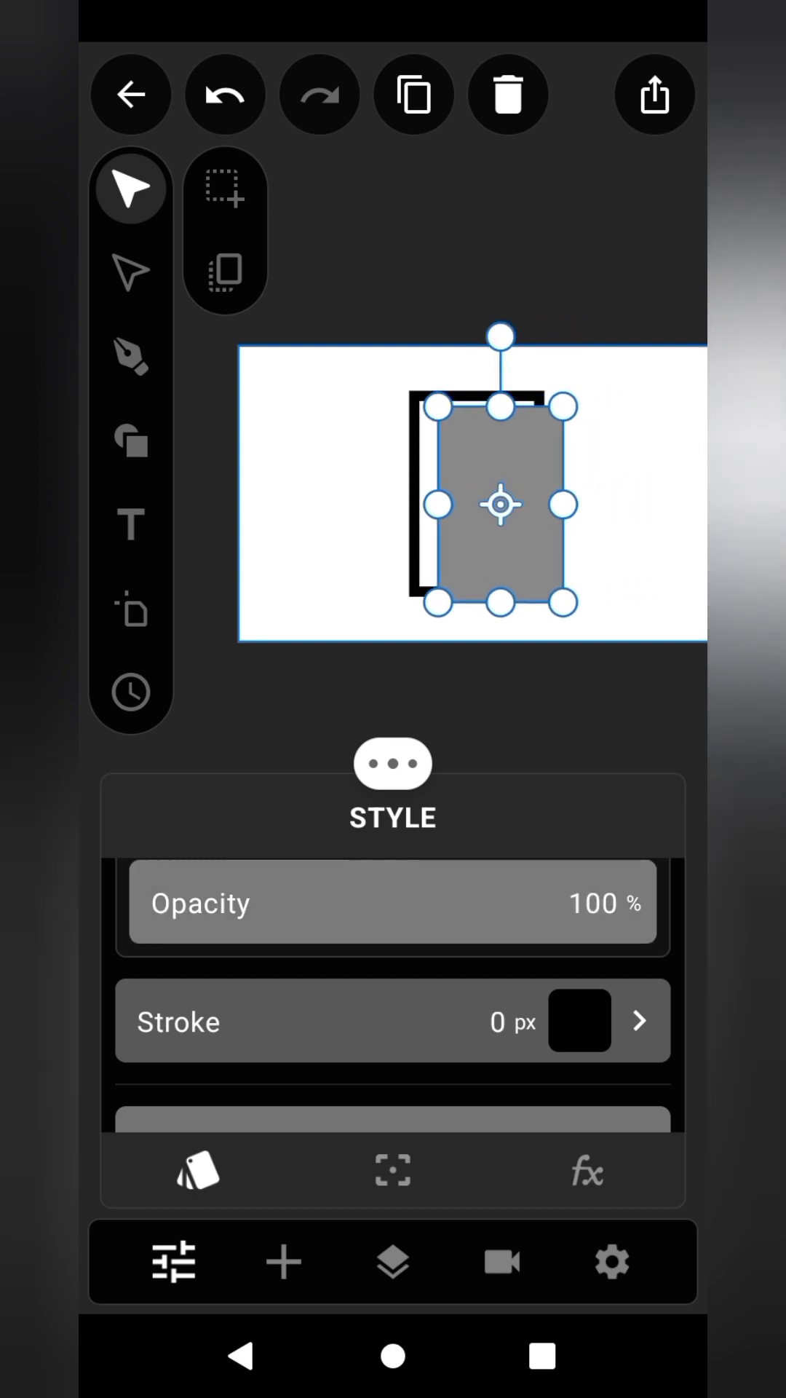
{"action": "left_click", "coordinate": [391, 1260]}
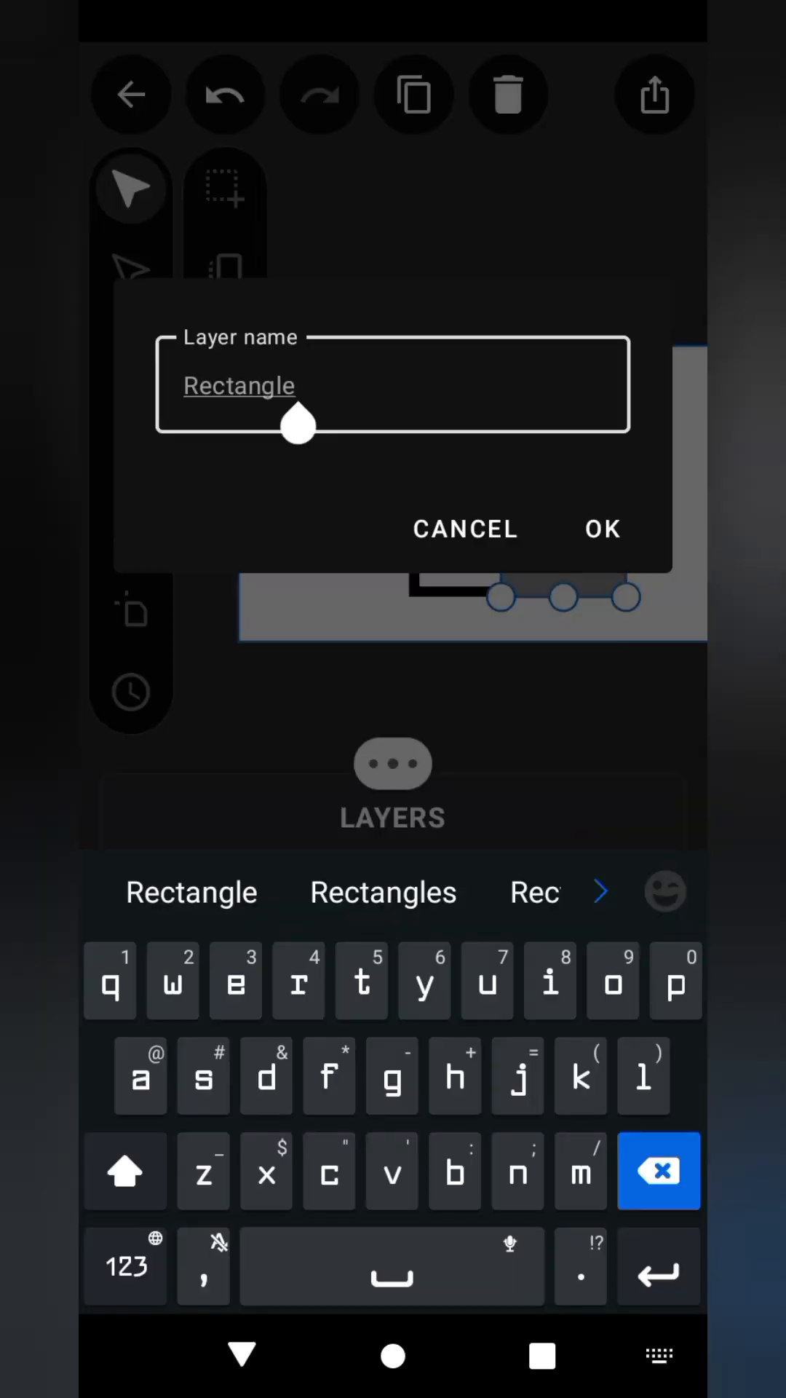
- Name the rectangle layer Progress Bar, fill it solid green, and add a black battery cap
{"action": "left_click", "coordinate": [602, 528]}
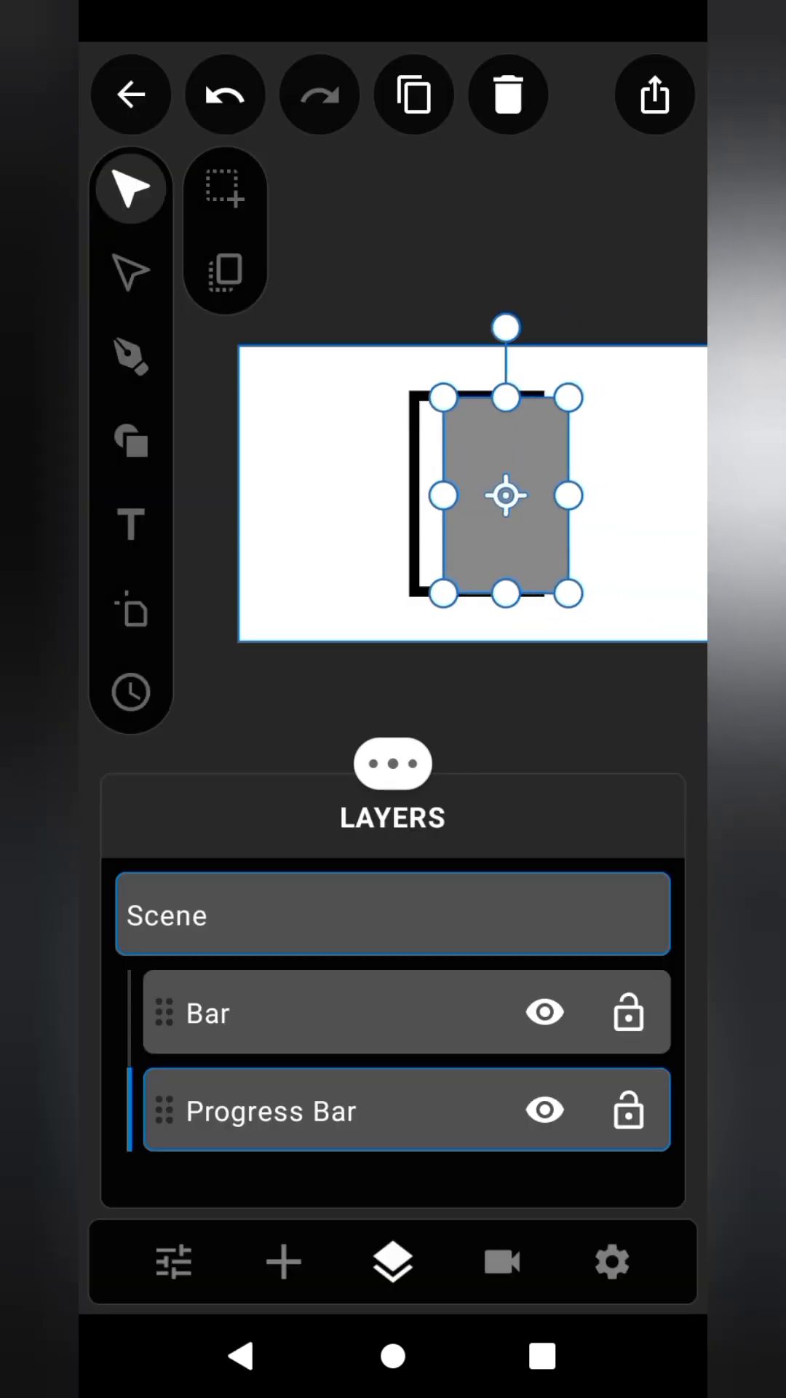
{"action": "left_click", "coordinate": [171, 1262]}
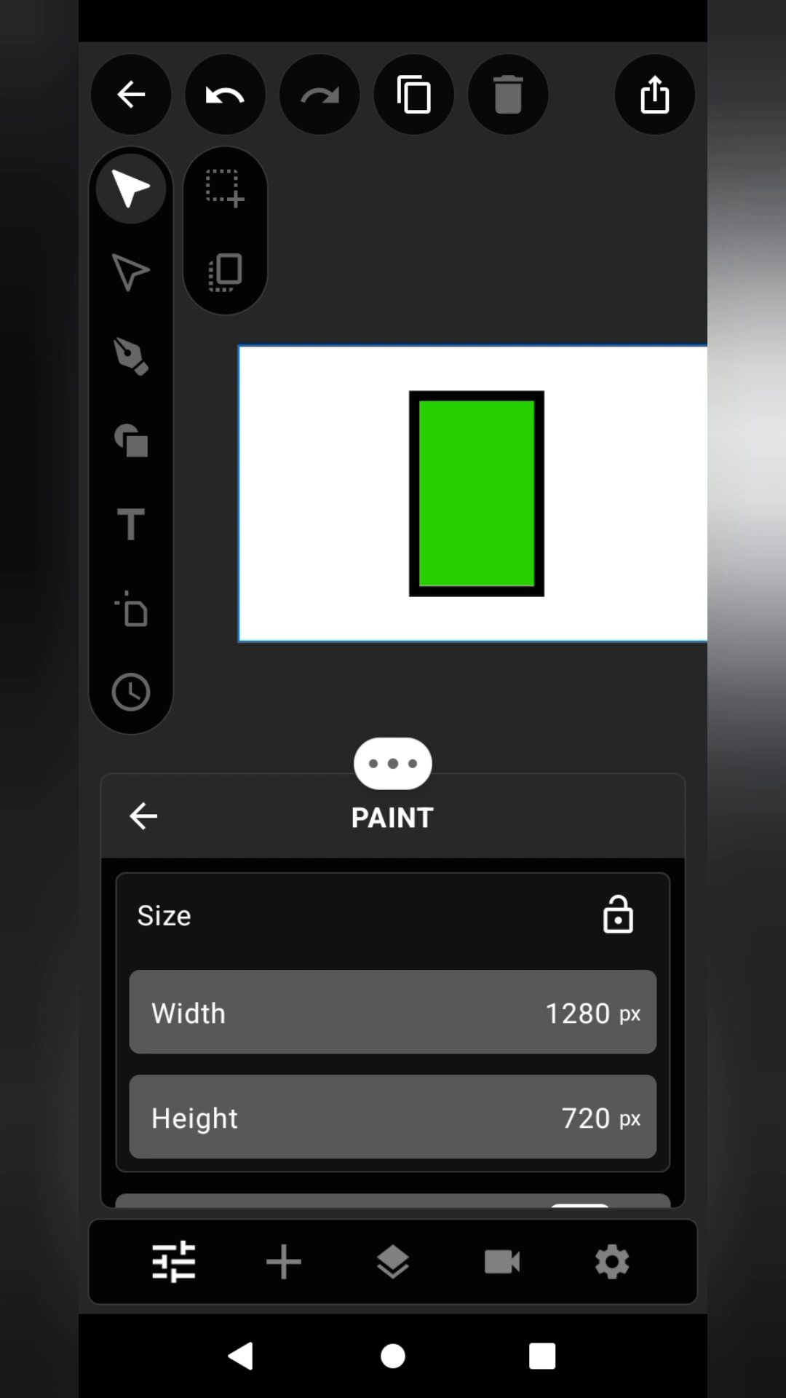
{"action": "left_click", "coordinate": [131, 441]}
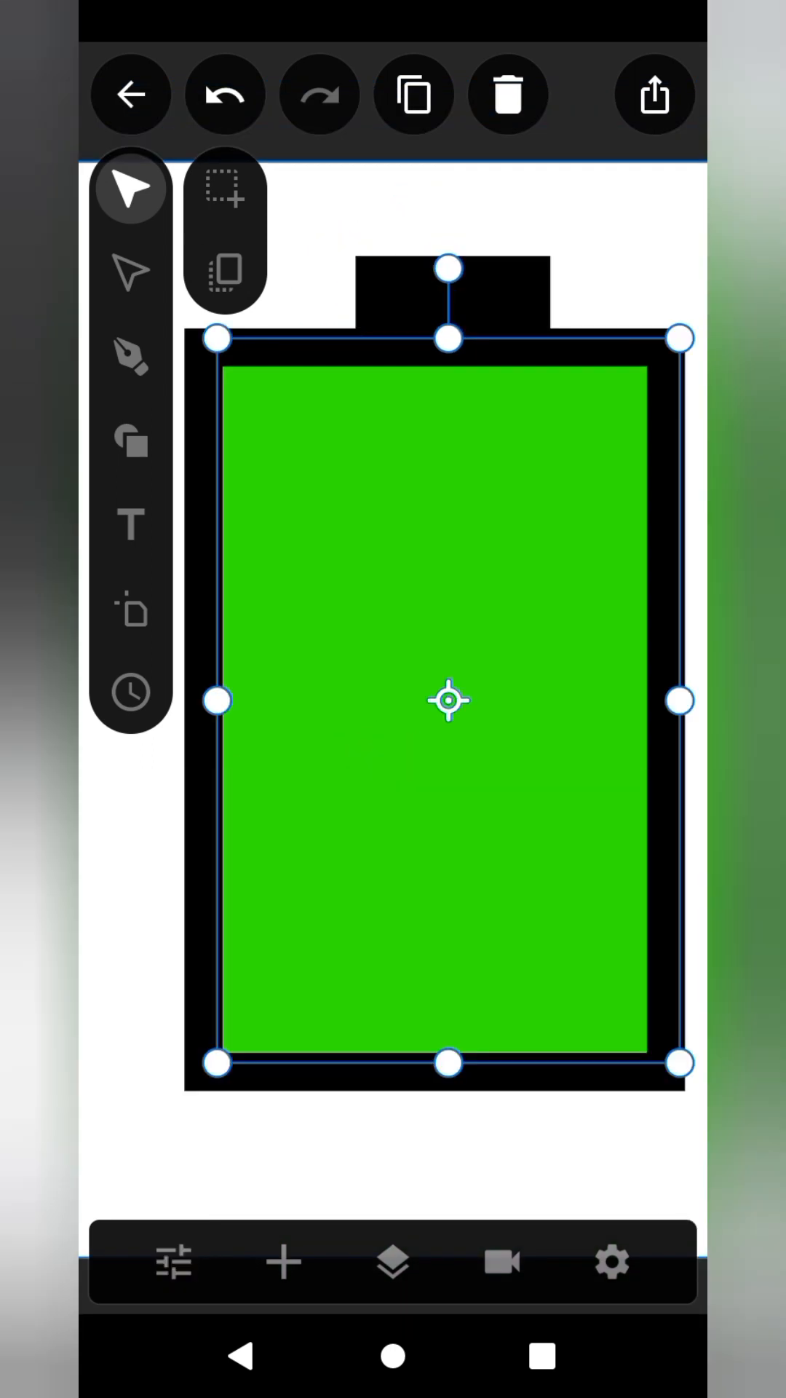
- Add a red 50 px inner Glow to the progress bar with outer glow off
{"action": "left_click", "coordinate": [171, 1260]}
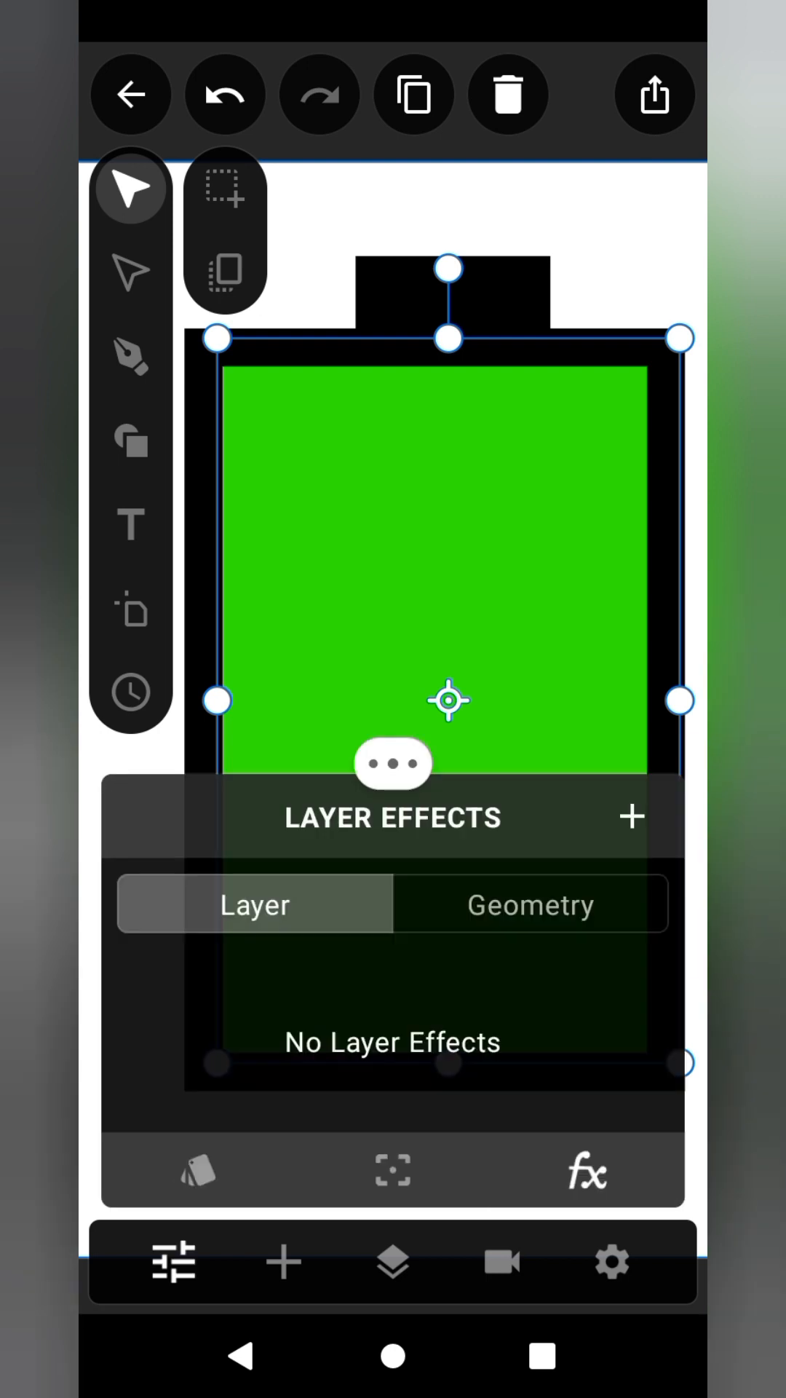
{"action": "left_click", "coordinate": [632, 815]}
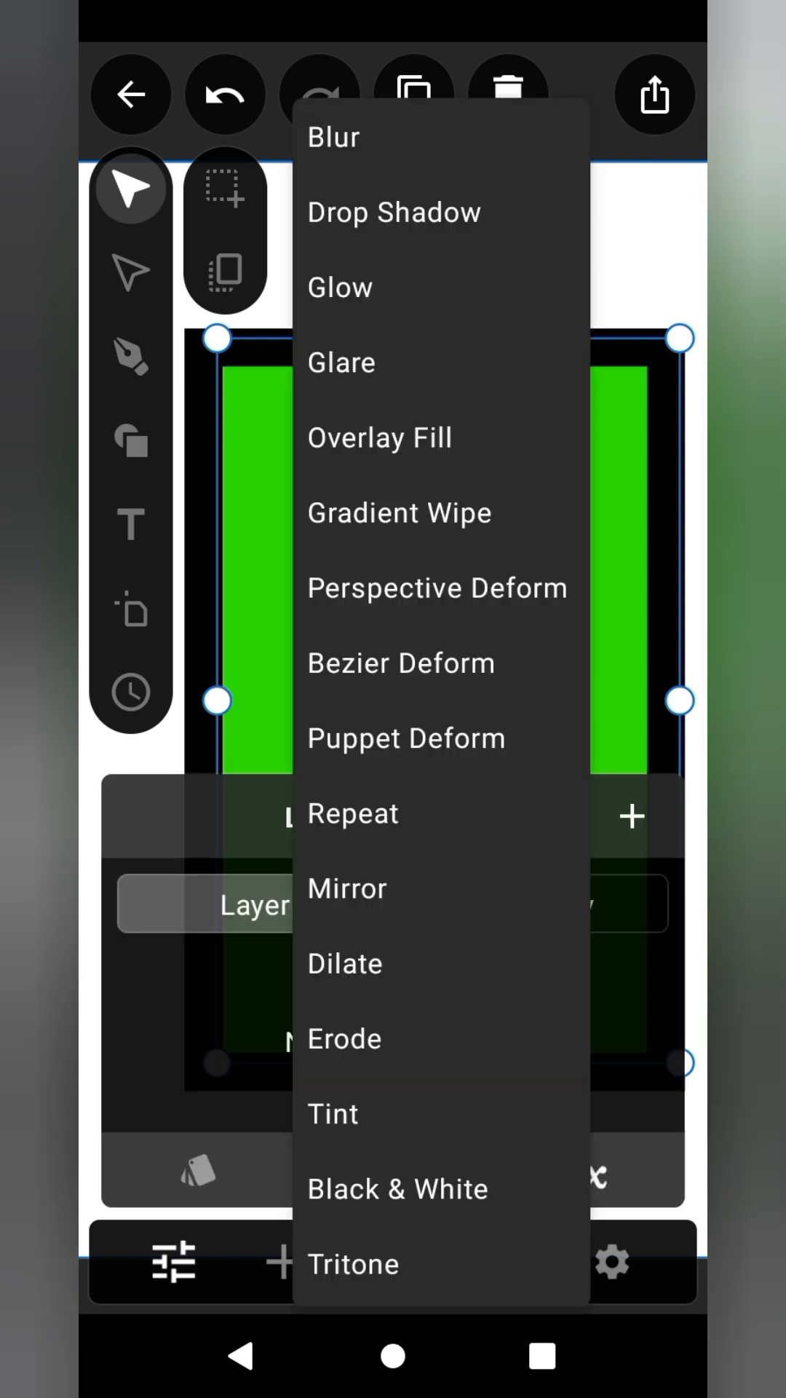
{"action": "left_click", "coordinate": [339, 286]}
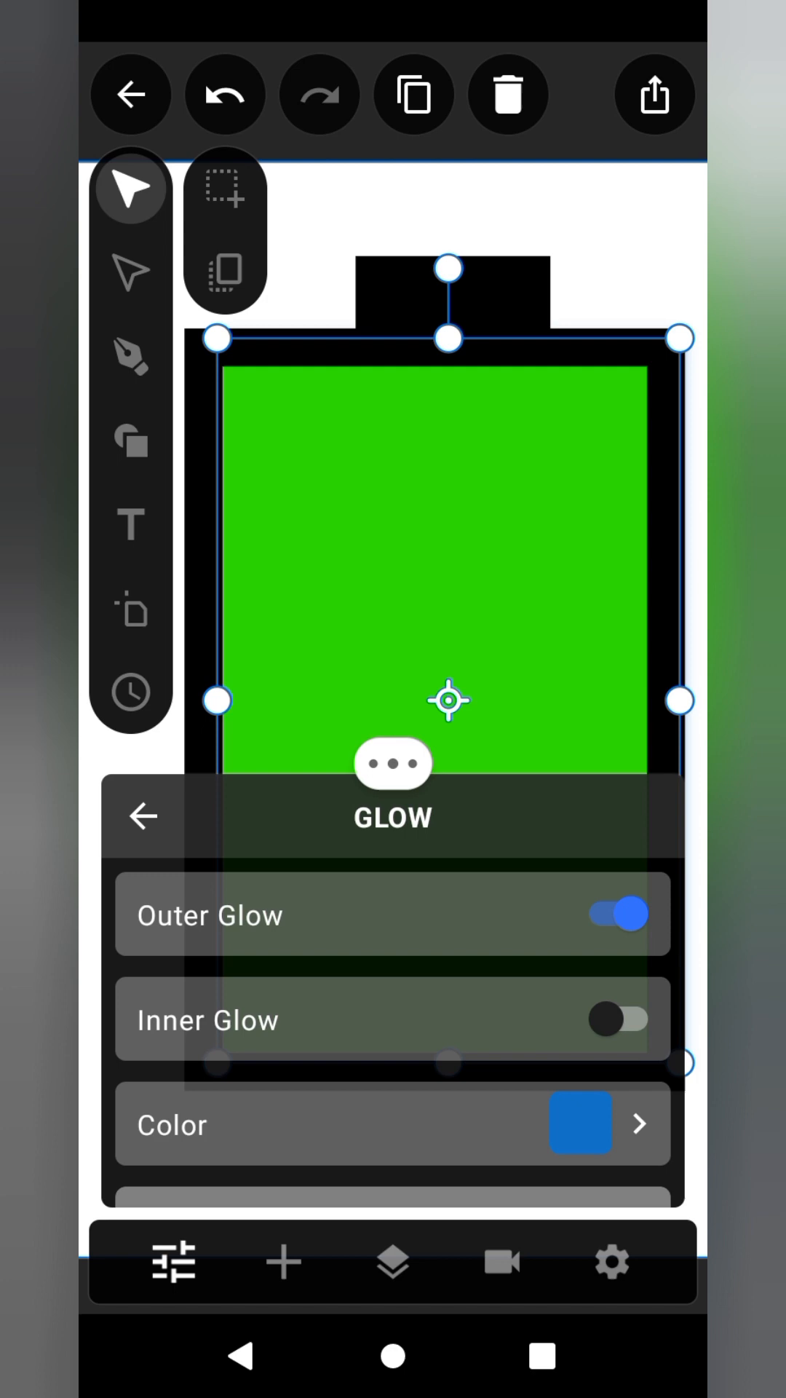
{"action": "left_click", "coordinate": [580, 1123]}
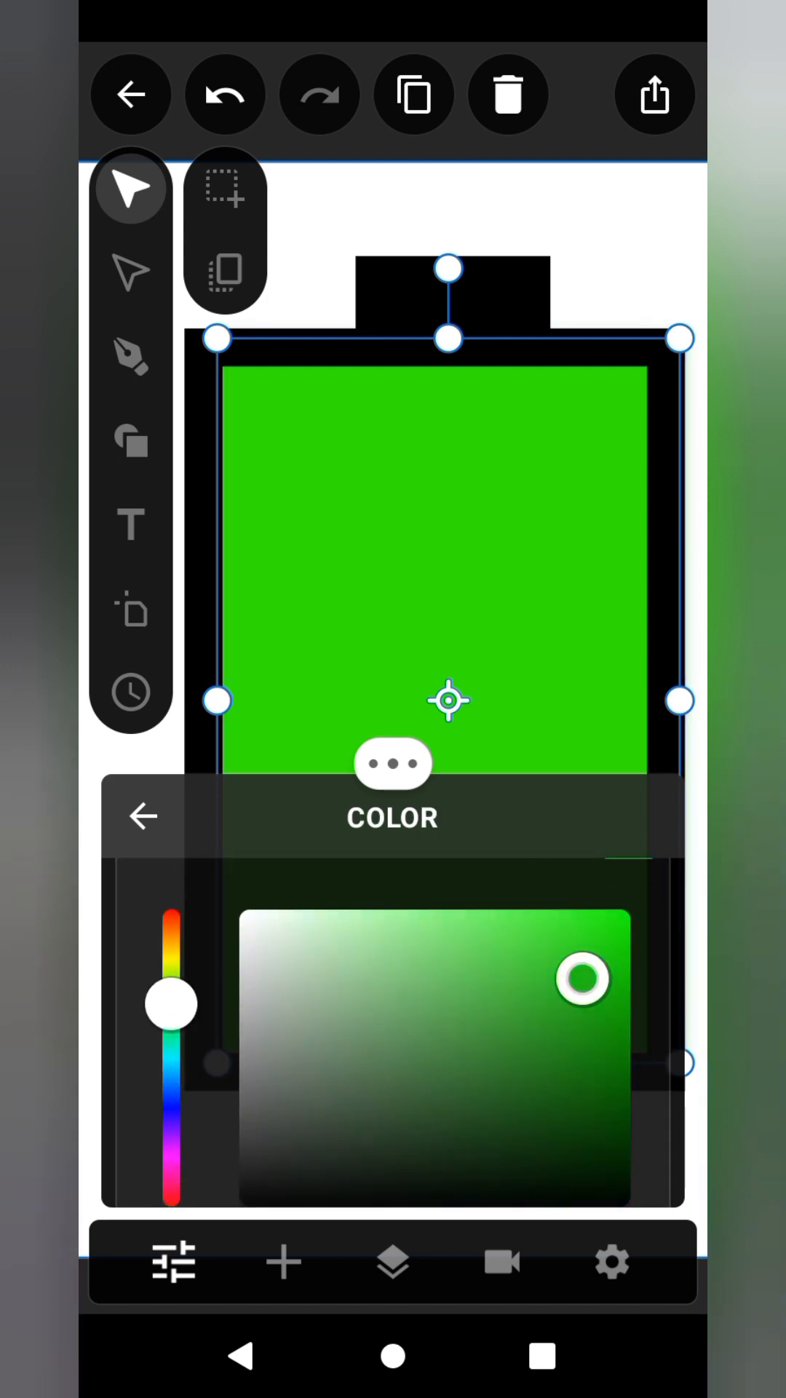
{"action": "left_click", "coordinate": [142, 816]}
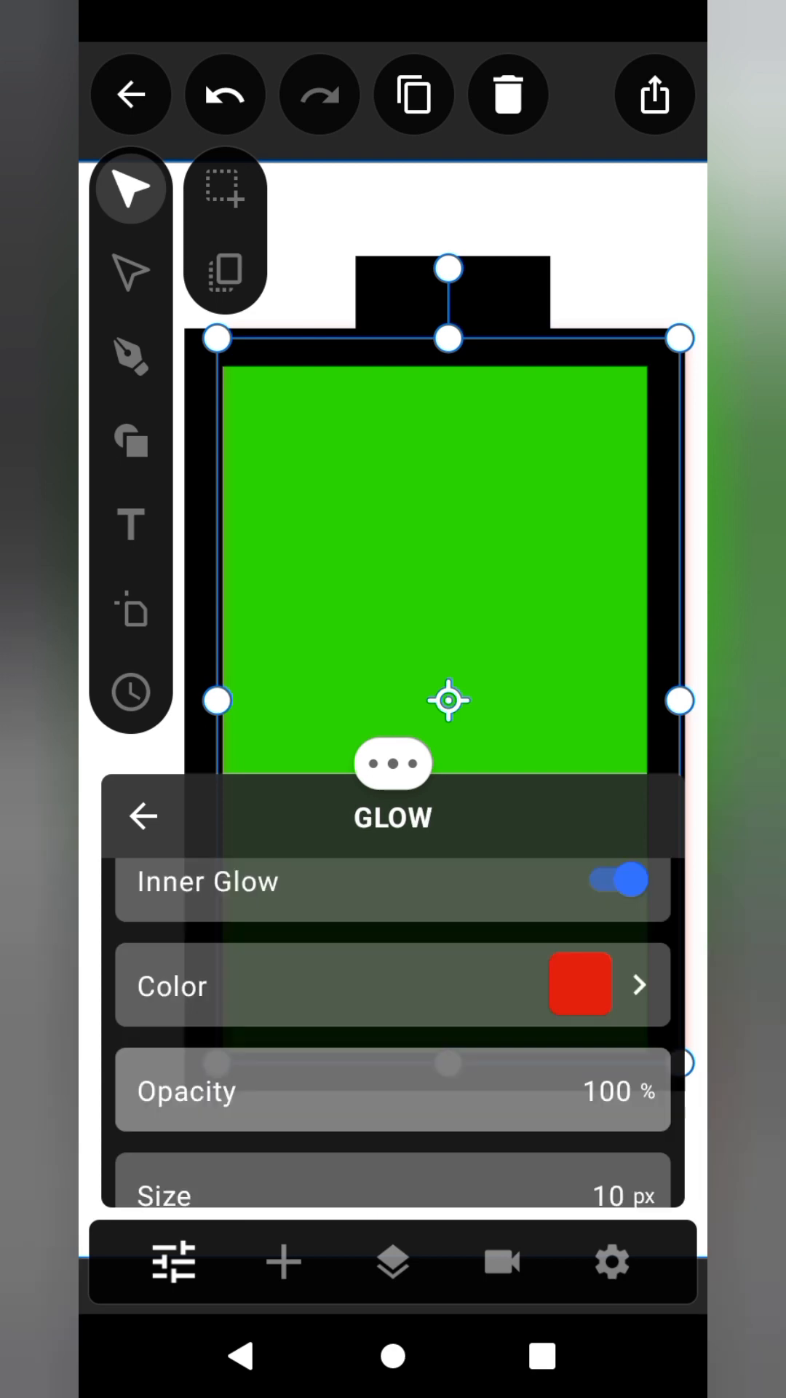
- Add a colourised Glare effect to the progress bar
{"action": "scroll", "scroll_direction": "down", "scroll_amount": 3}
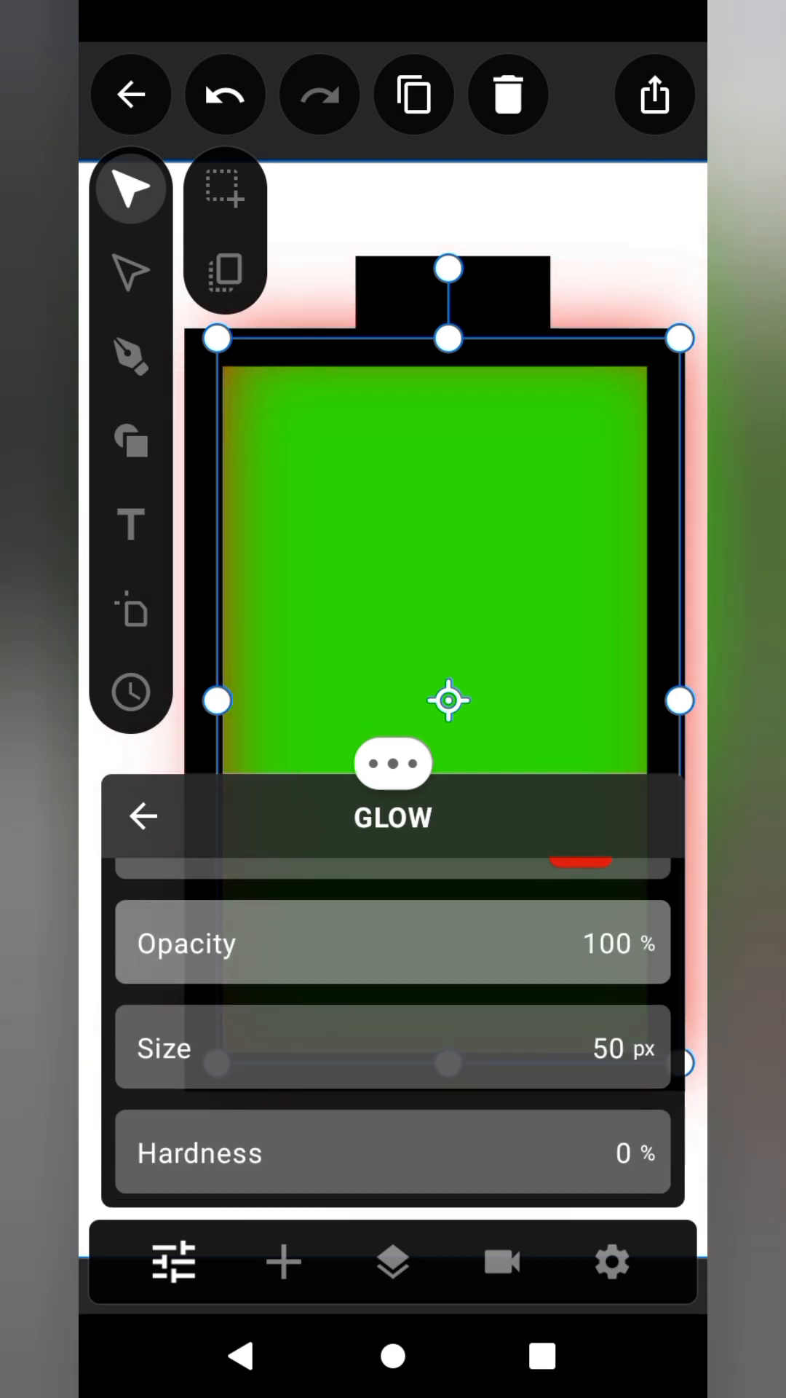
{"action": "scroll", "scroll_direction": "up", "scroll_amount": 3}
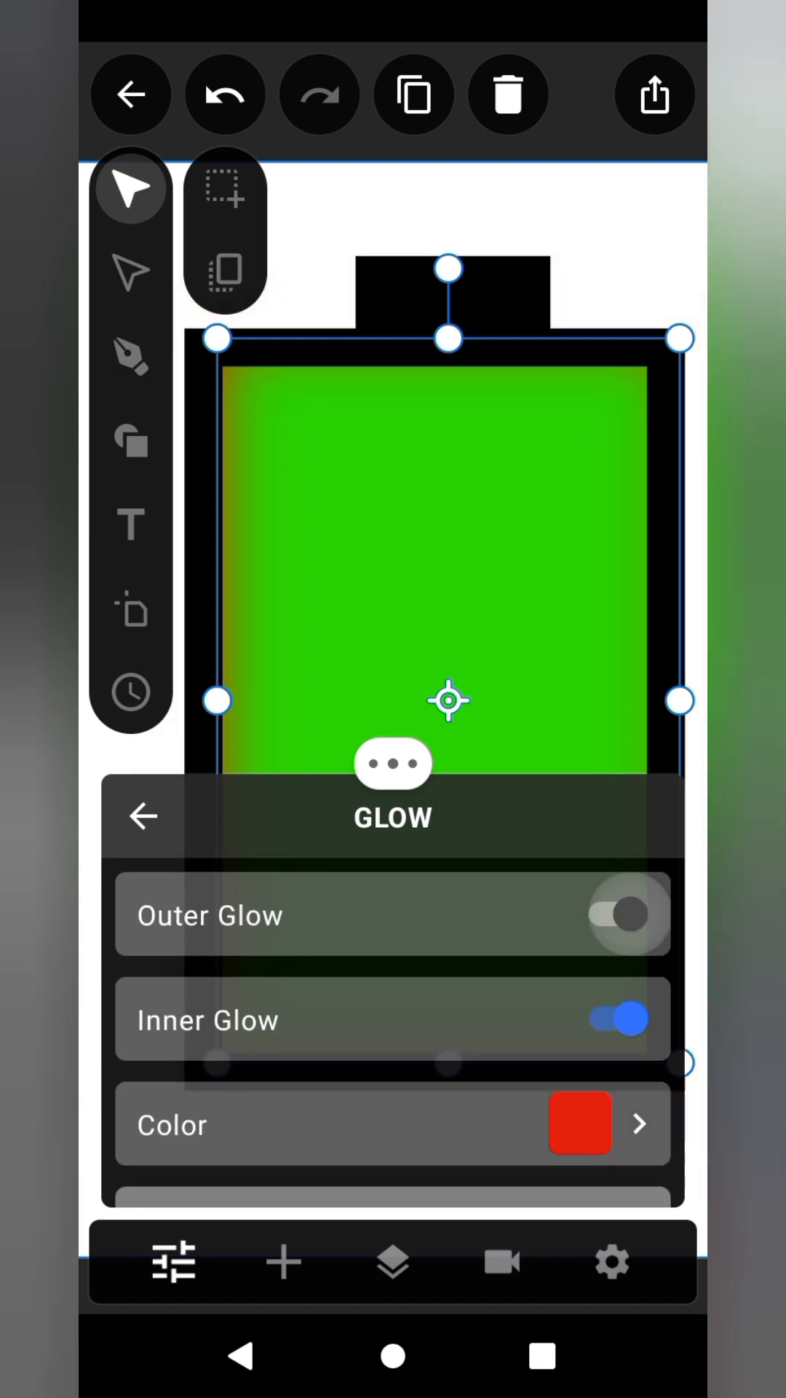
{"action": "scroll", "scroll_direction": "down", "scroll_amount": 3}
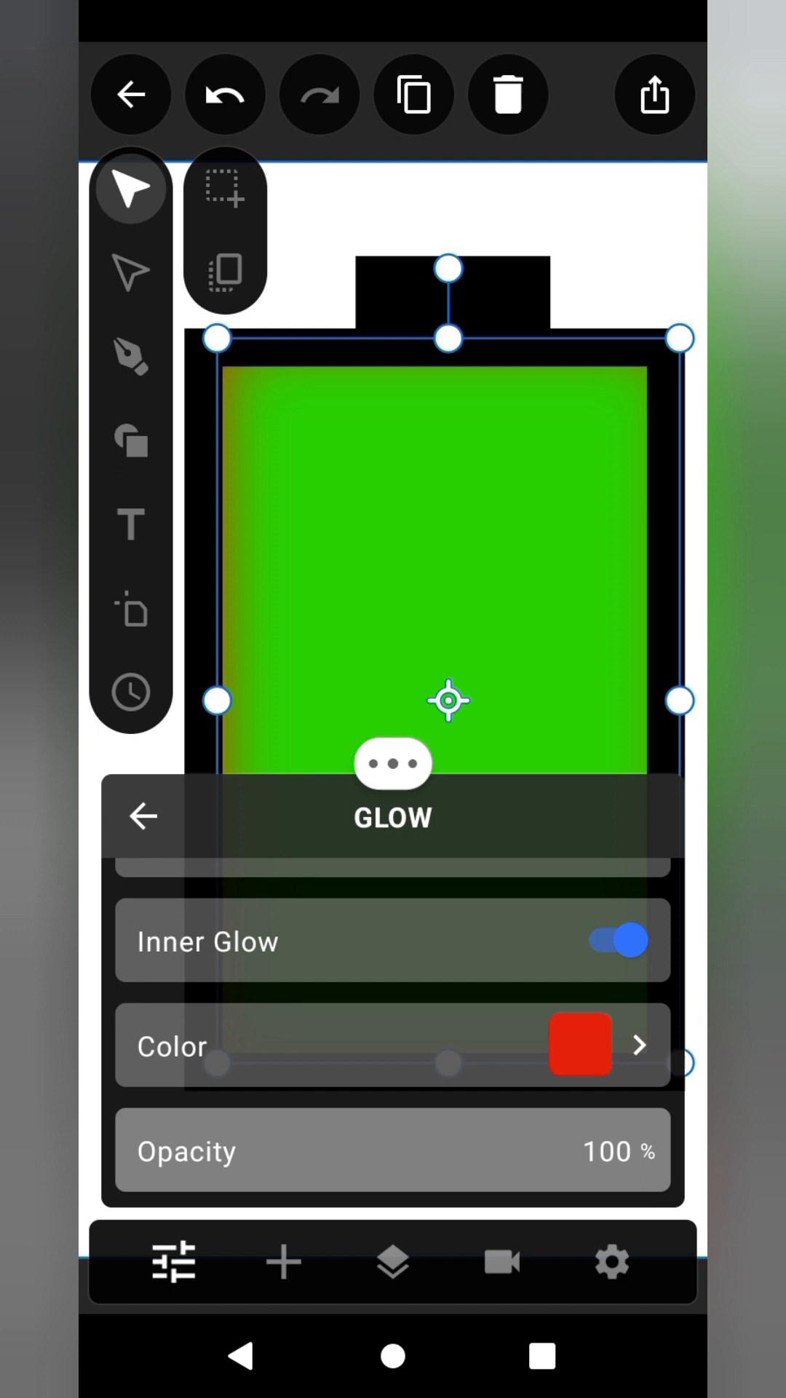
{"action": "scroll", "scroll_direction": "down", "scroll_amount": 3}
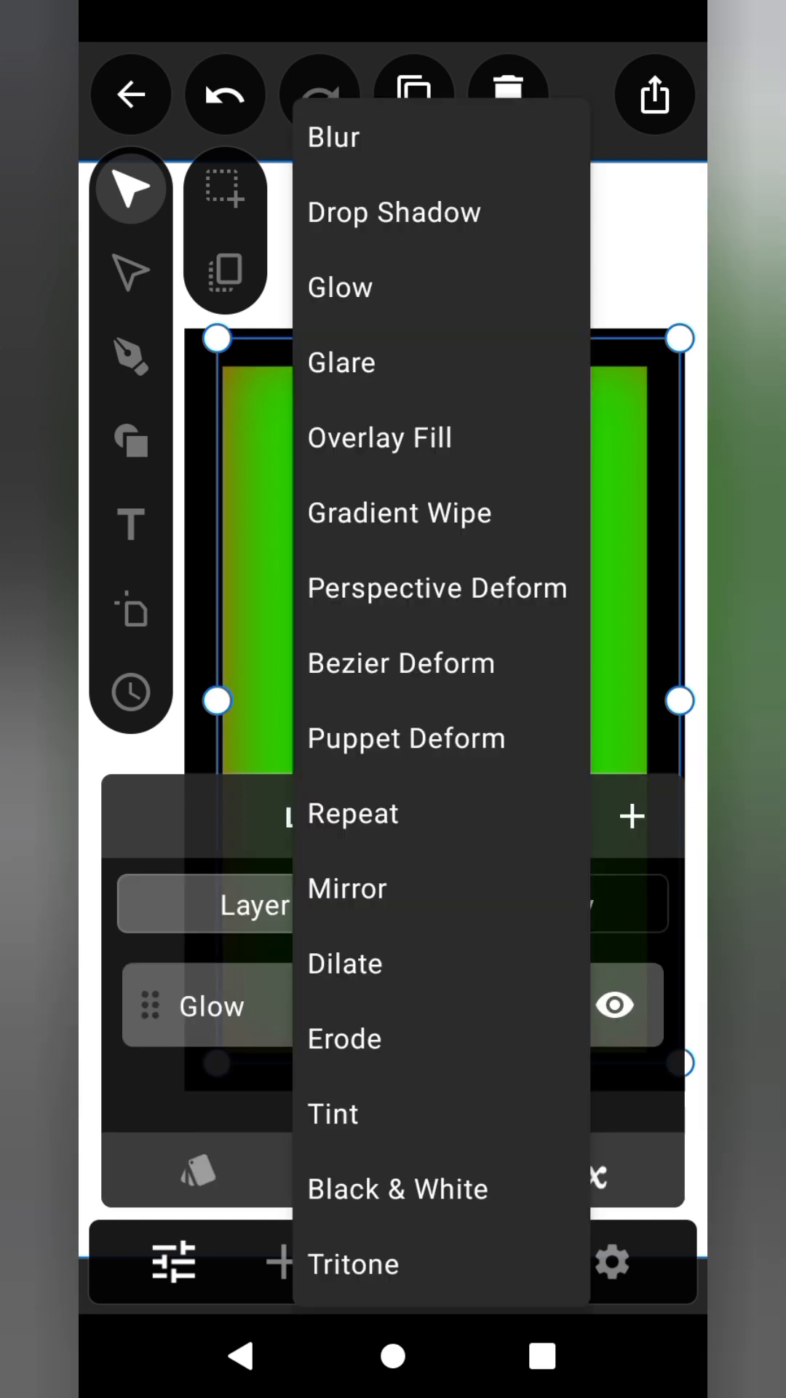
{"action": "left_click", "coordinate": [340, 362]}
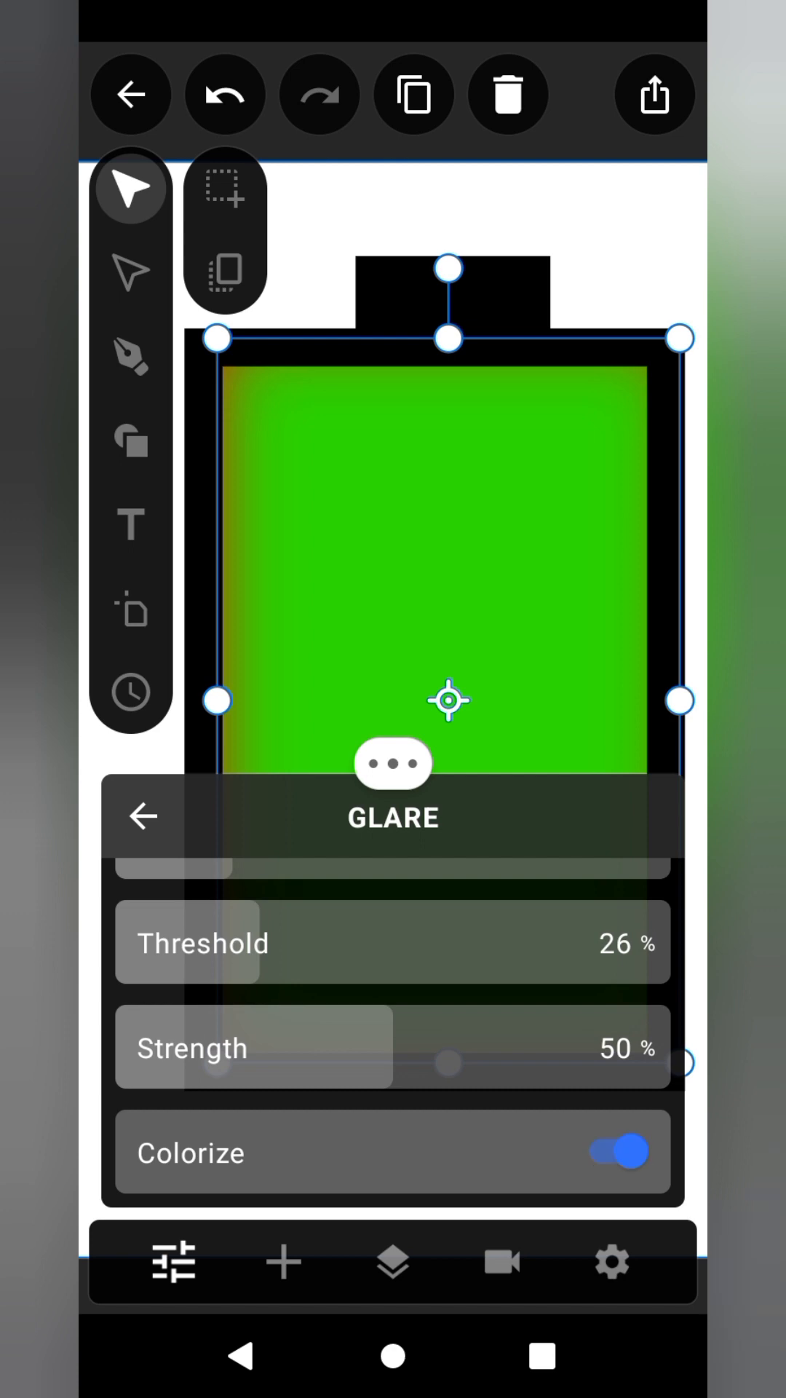
{"action": "left_click", "coordinate": [140, 815]}
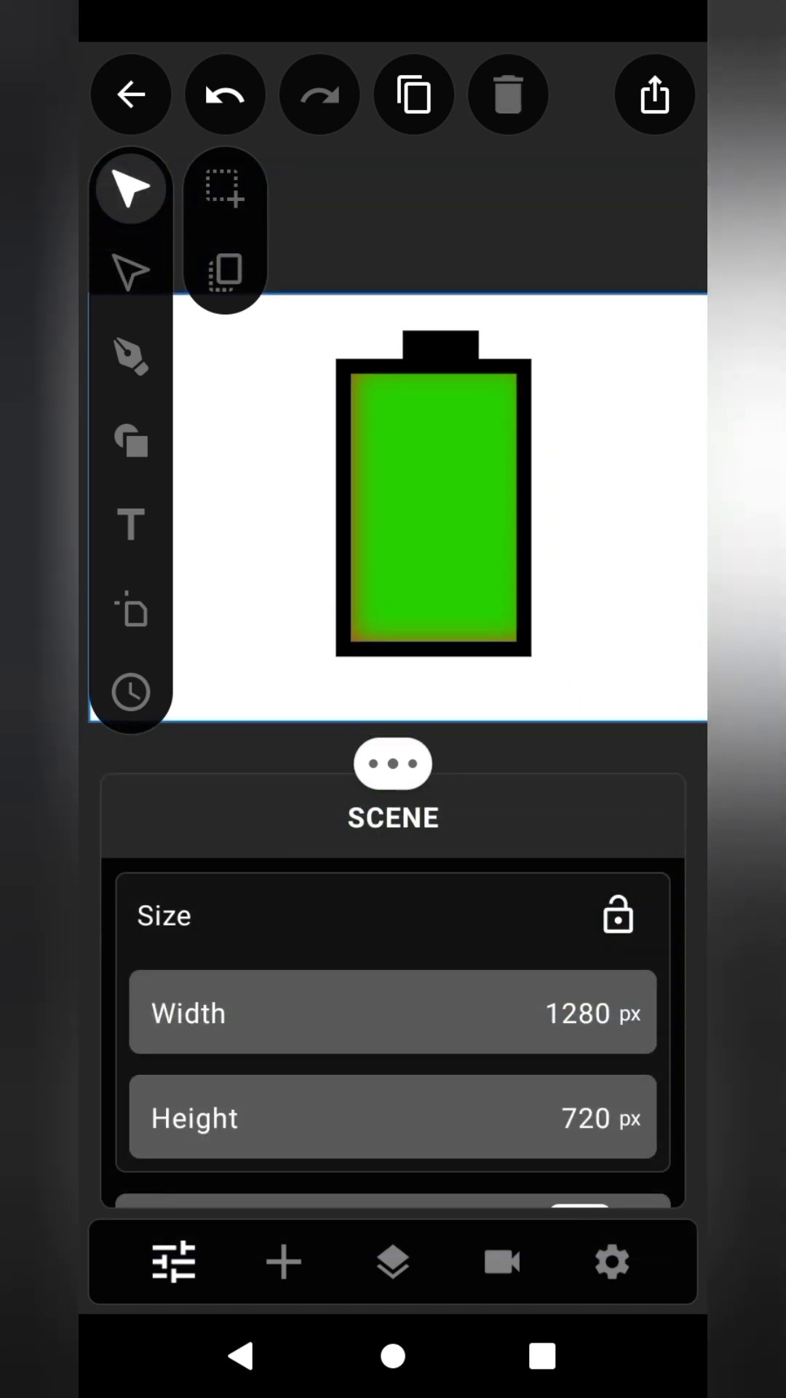
- Squash the green bar into a thin strip along the battery's inside bottom, keeping its effects
{"action": "left_click", "coordinate": [432, 512]}
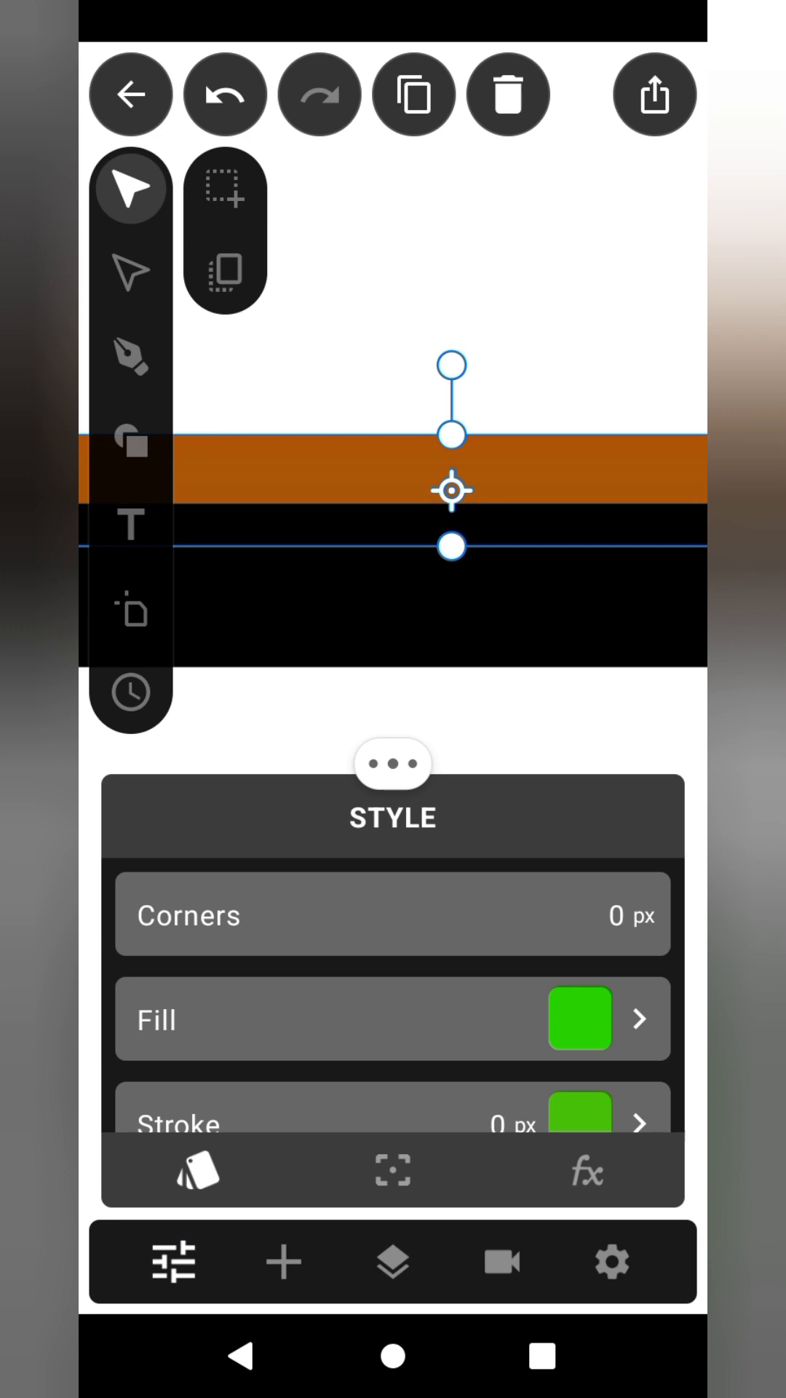
{"action": "scroll", "scroll_direction": "down", "scroll_amount": 3}
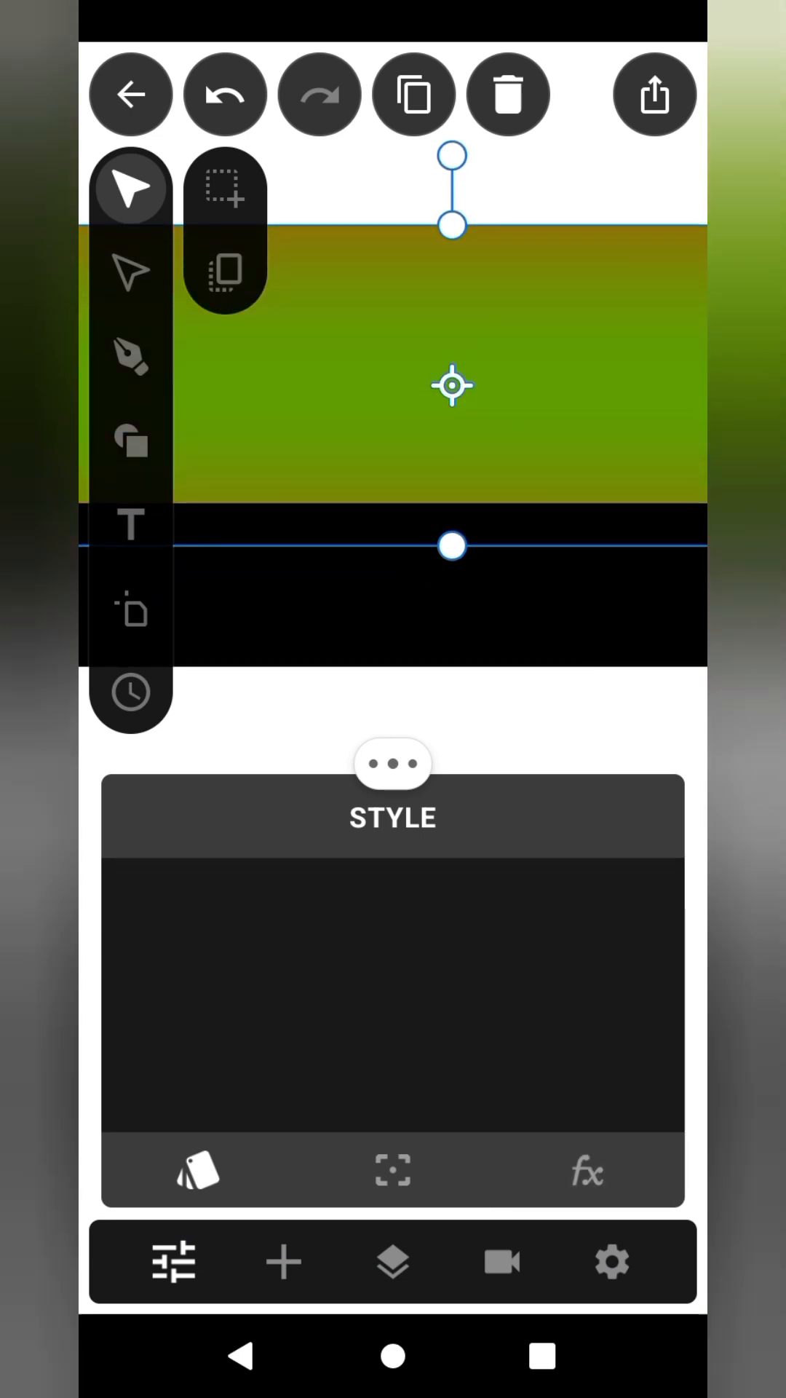
{"action": "left_click", "coordinate": [587, 1171]}
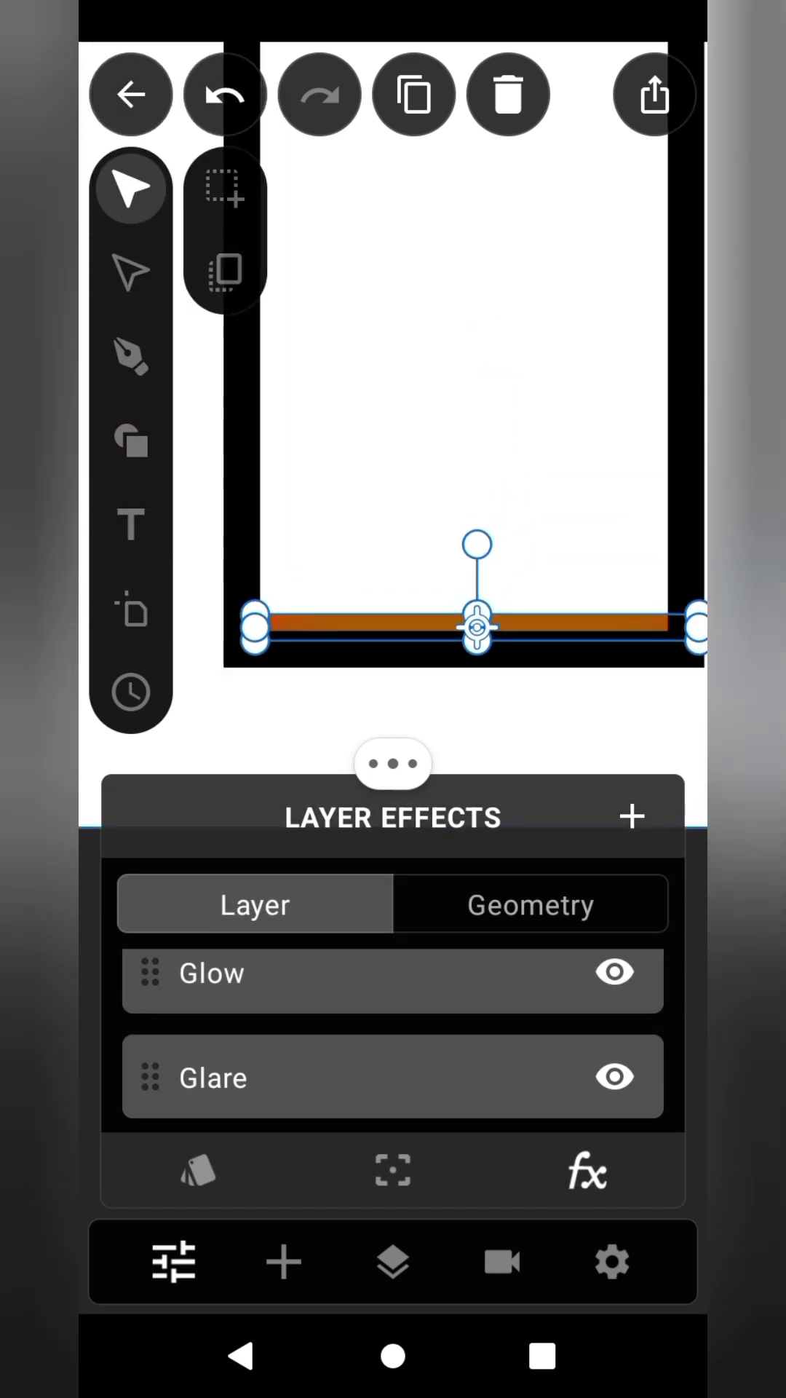
- Set the animation's time units to Seconds
{"action": "left_click", "coordinate": [501, 1261]}
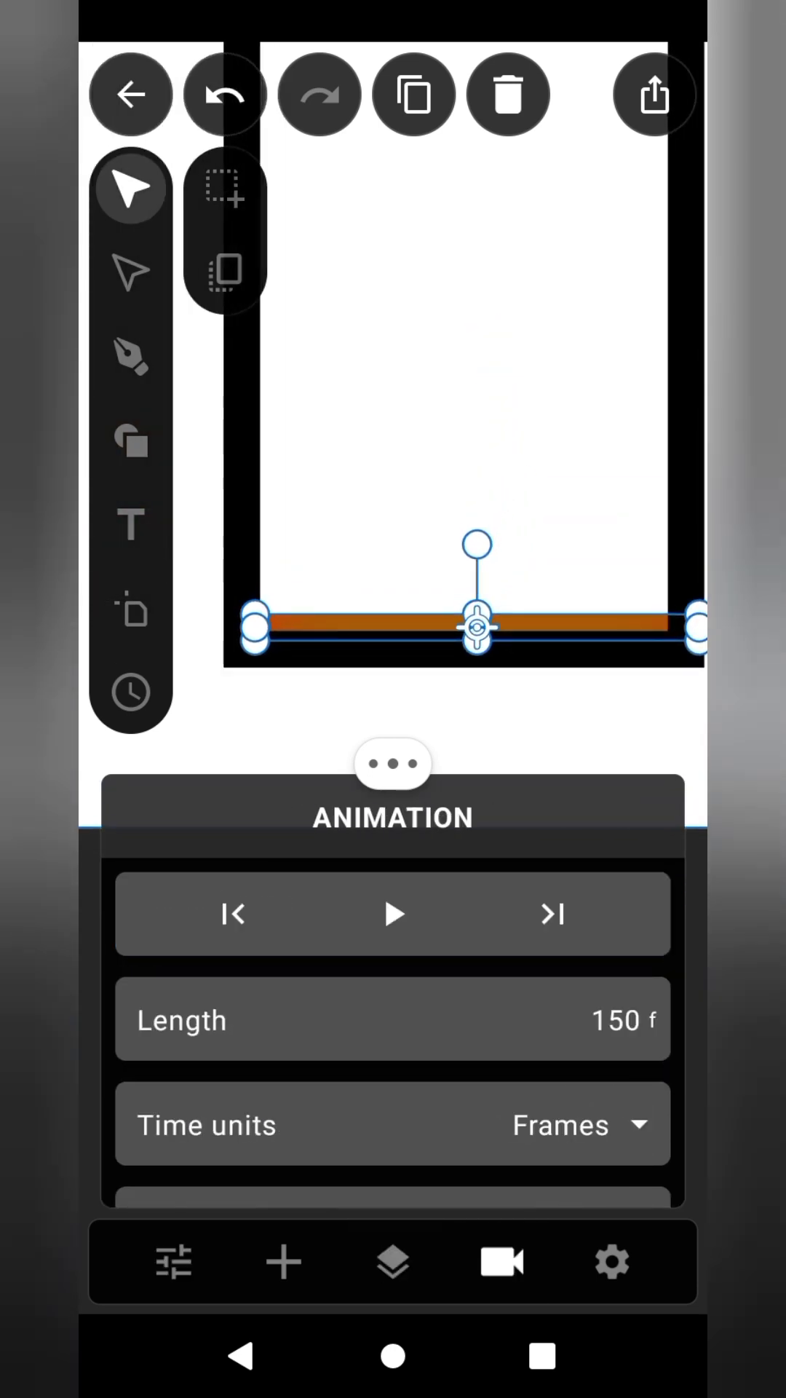
{"action": "left_click", "coordinate": [571, 1124]}
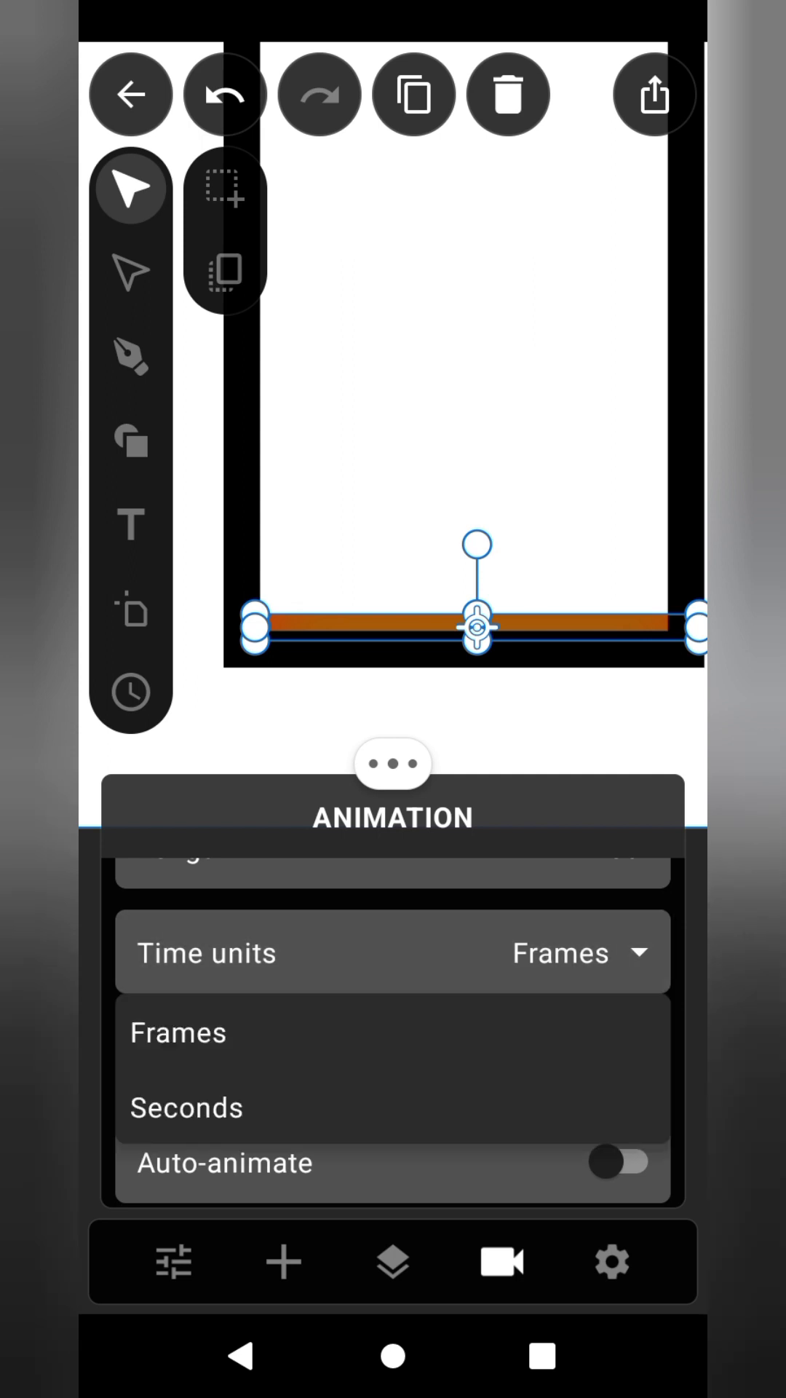
{"action": "left_click", "coordinate": [185, 1107]}
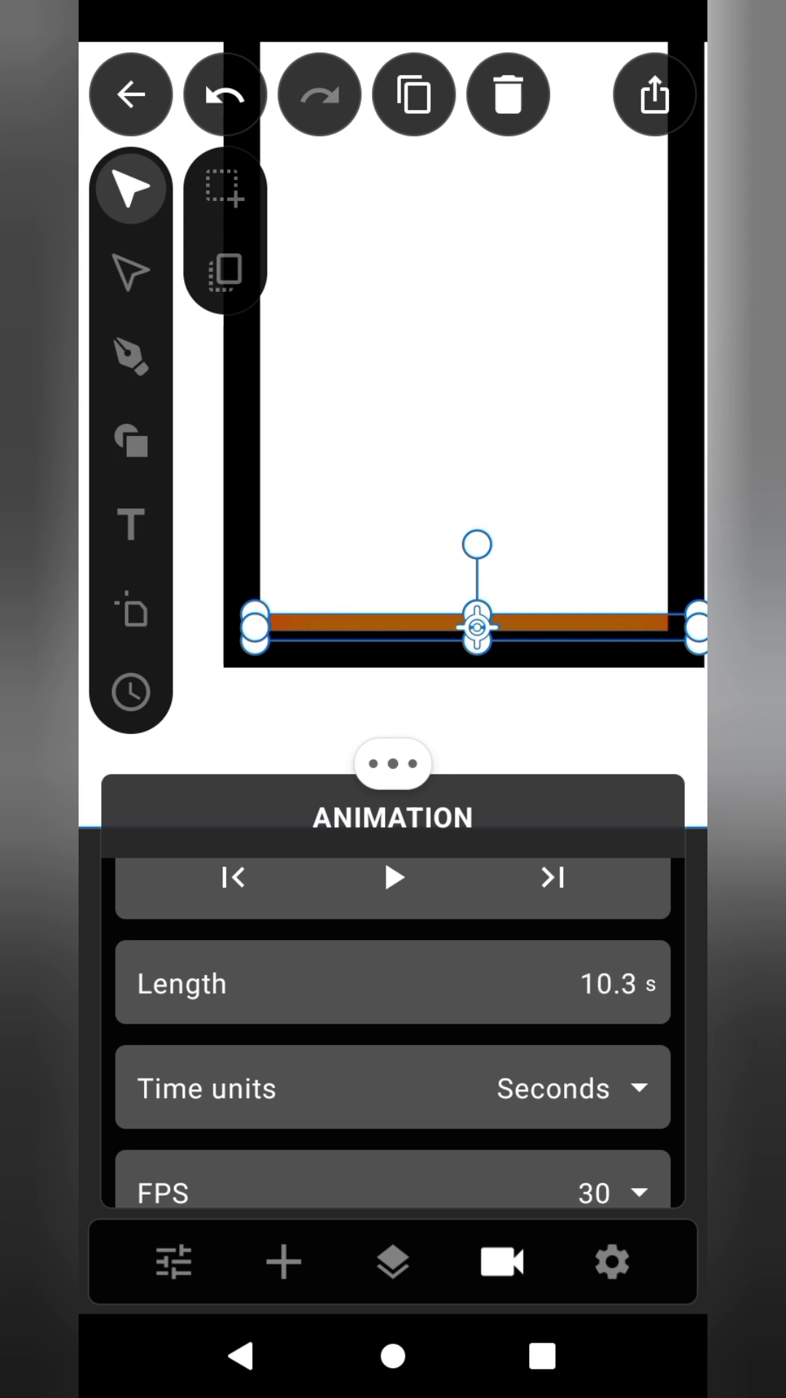
- Animate the bar's height to fill the battery over 10.3 s, preview it, then rewind
{"action": "left_click", "coordinate": [130, 692]}
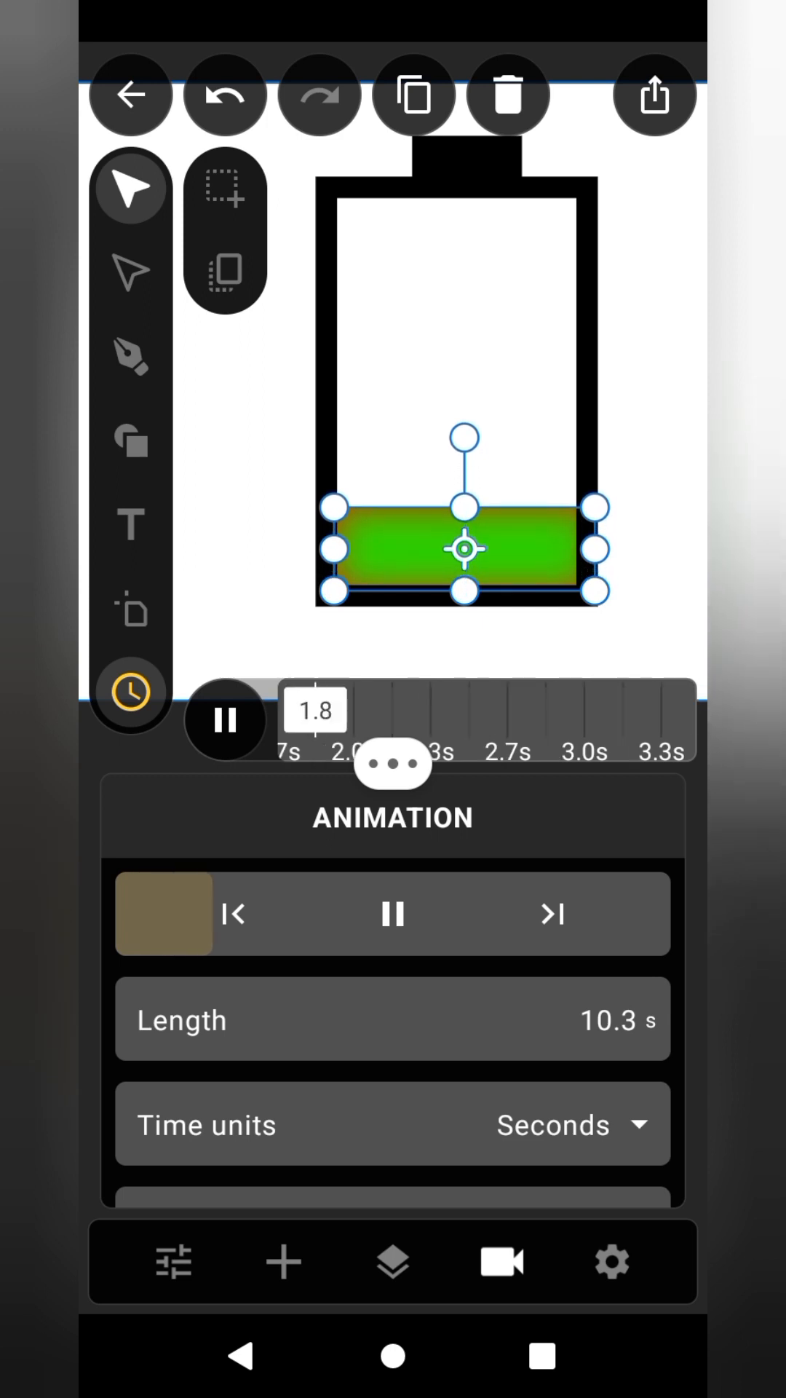
{"action": "left_click", "coordinate": [392, 913]}
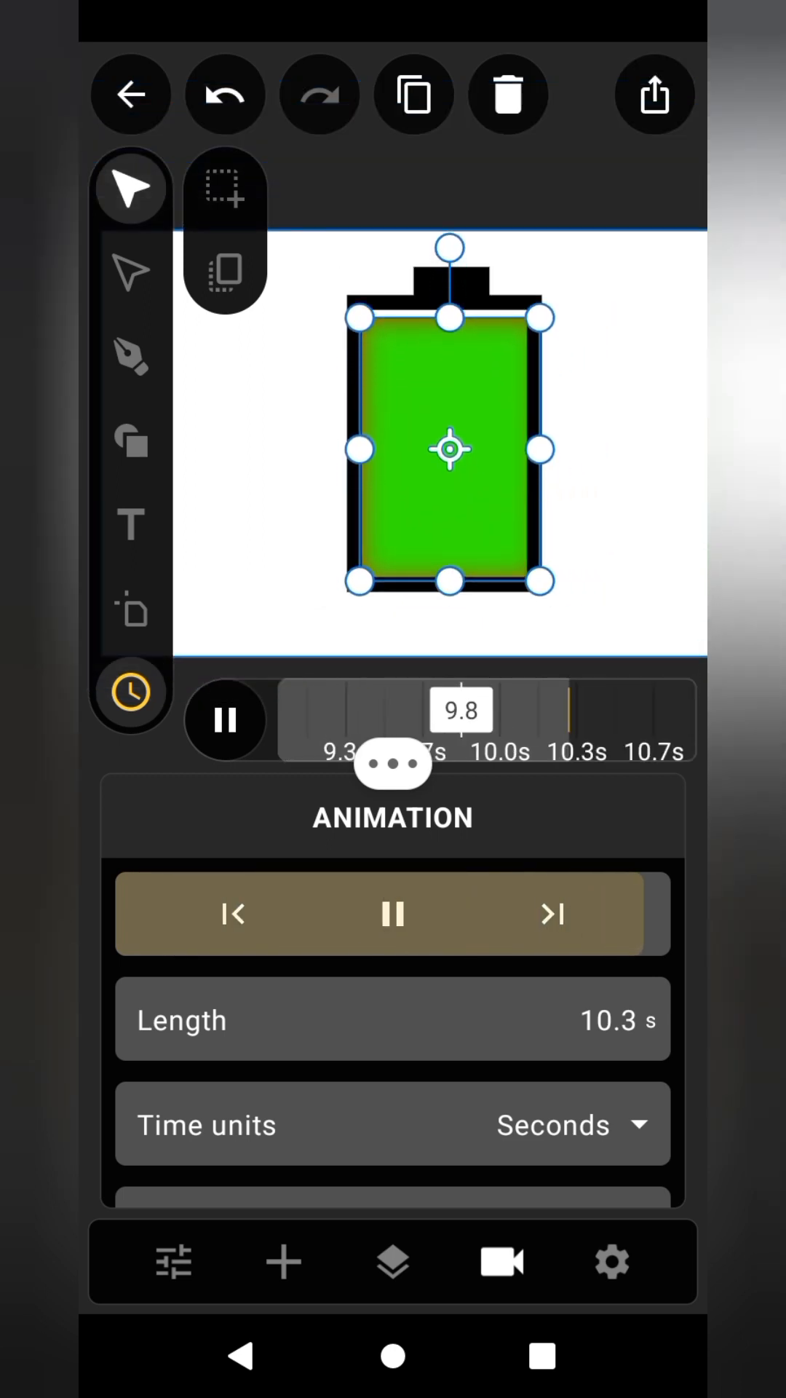
{"action": "left_click", "coordinate": [225, 719]}
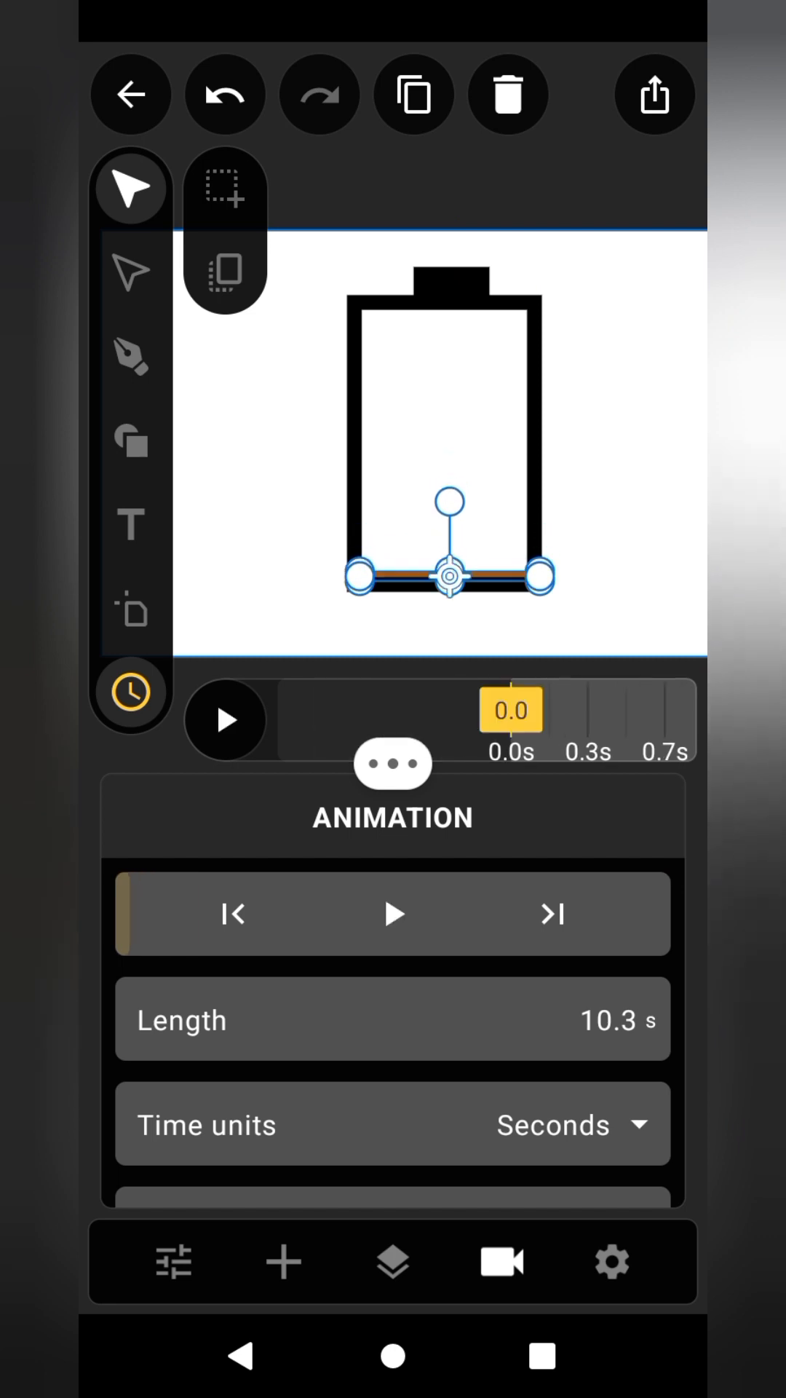
- Add a text label reading '10%' inside the battery outline
{"action": "left_click", "coordinate": [282, 1260]}
{"action": "type", "text": "0"}
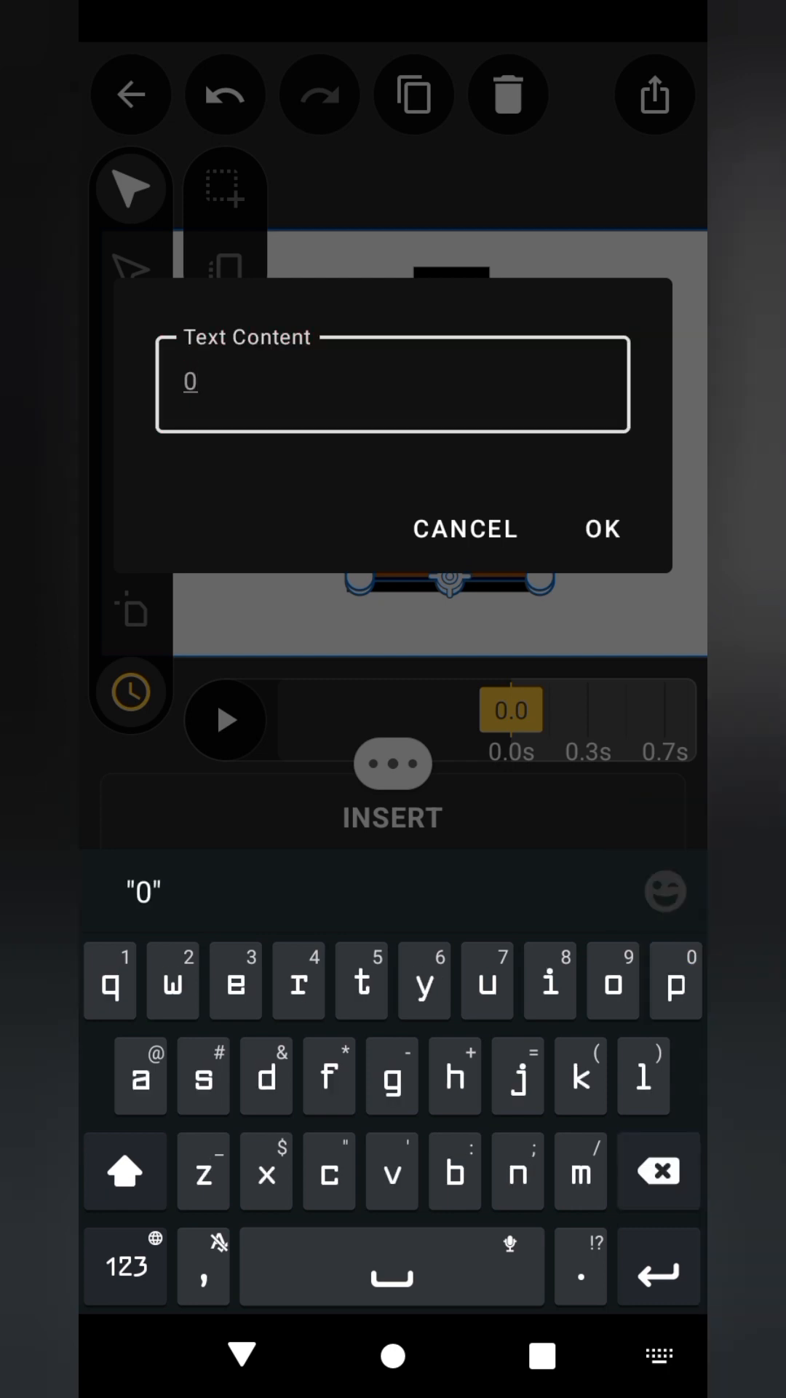
{"action": "left_click", "coordinate": [658, 1171]}
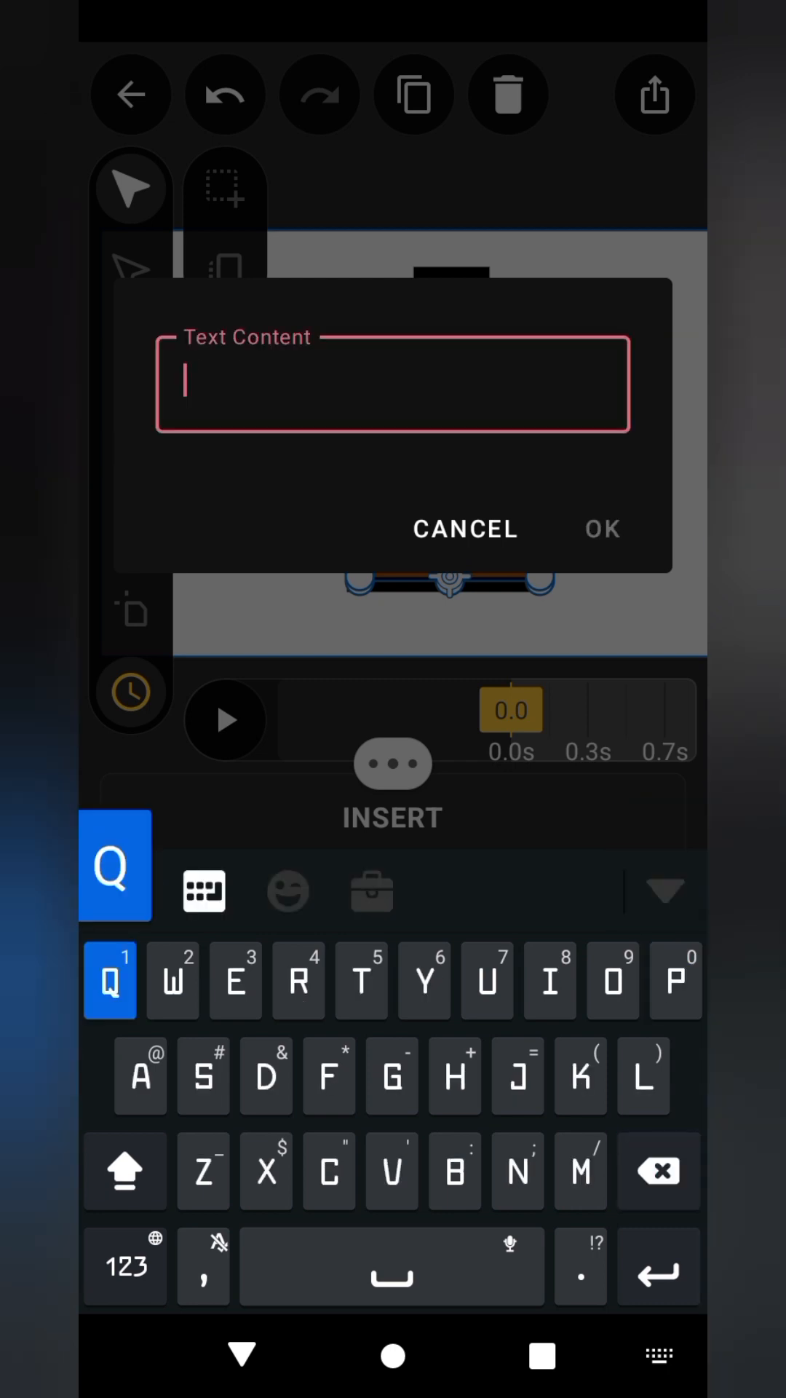
{"action": "type", "text": "1"}
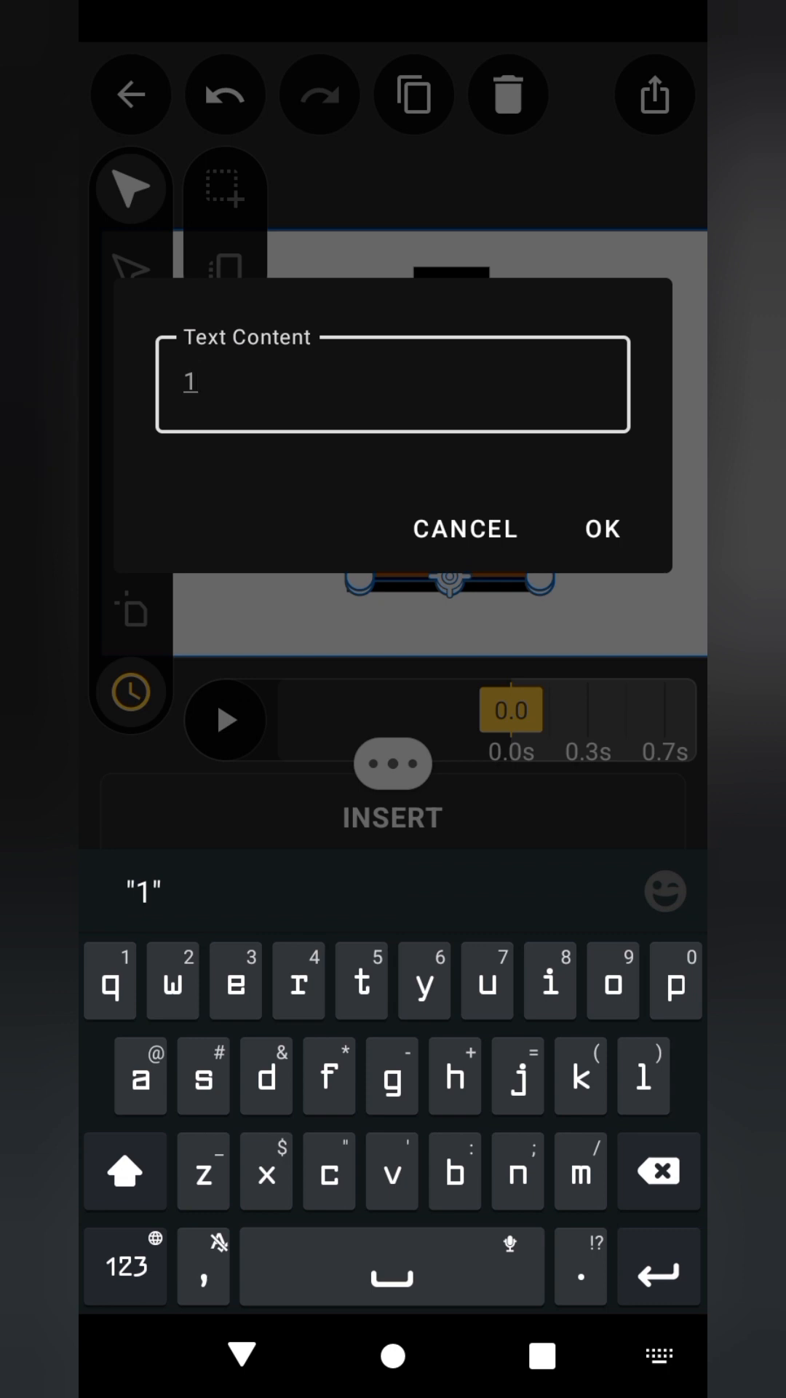
{"action": "type", "text": "0"}
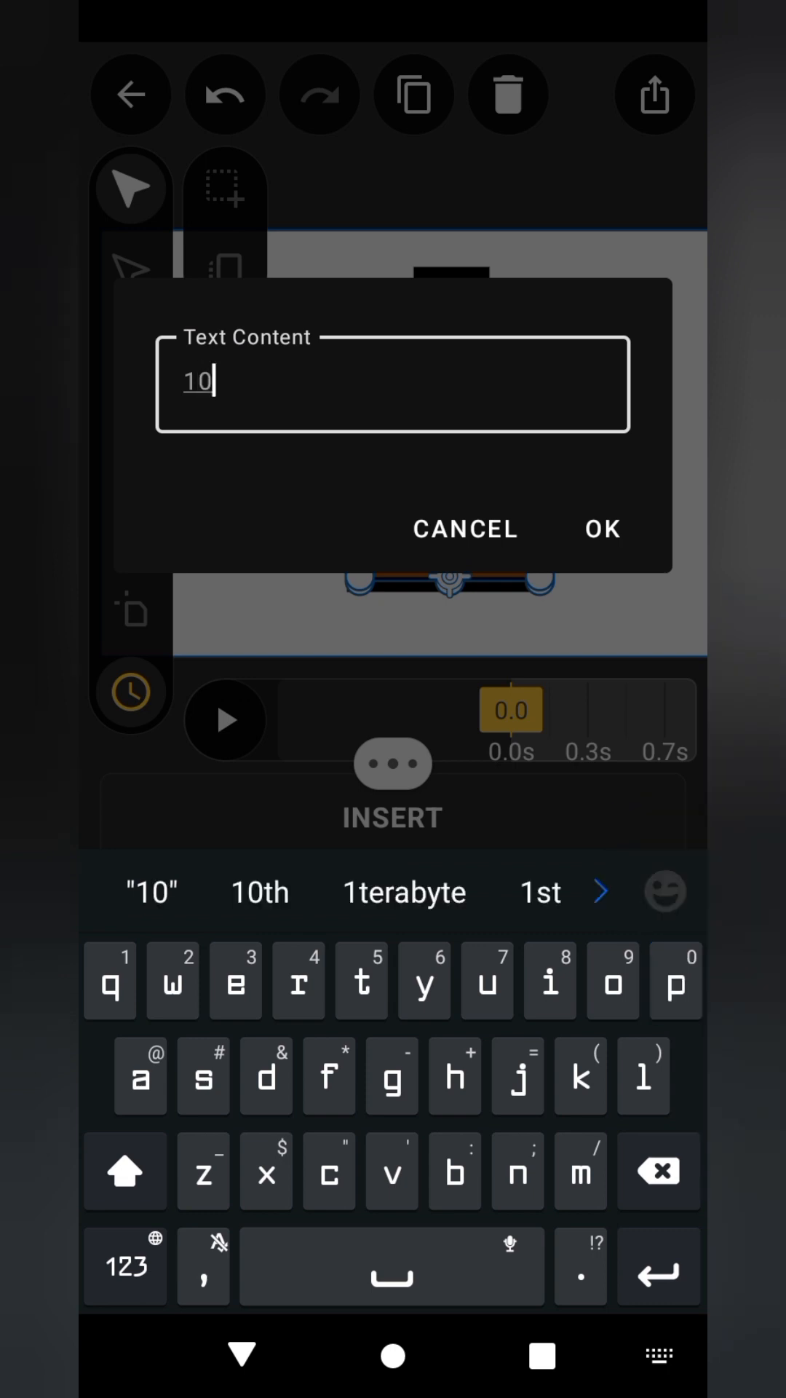
{"action": "type", "text": "%"}
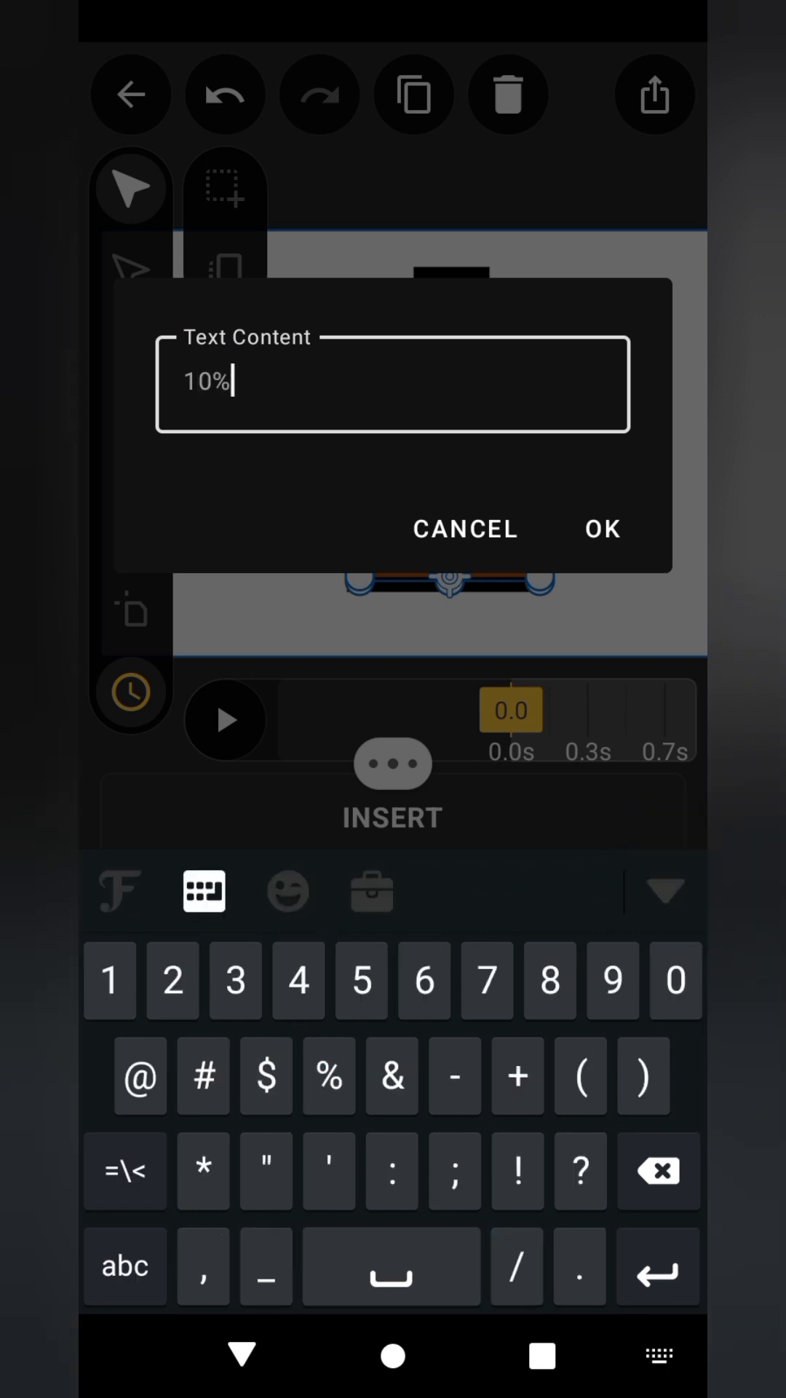
{"action": "left_click", "coordinate": [601, 528]}
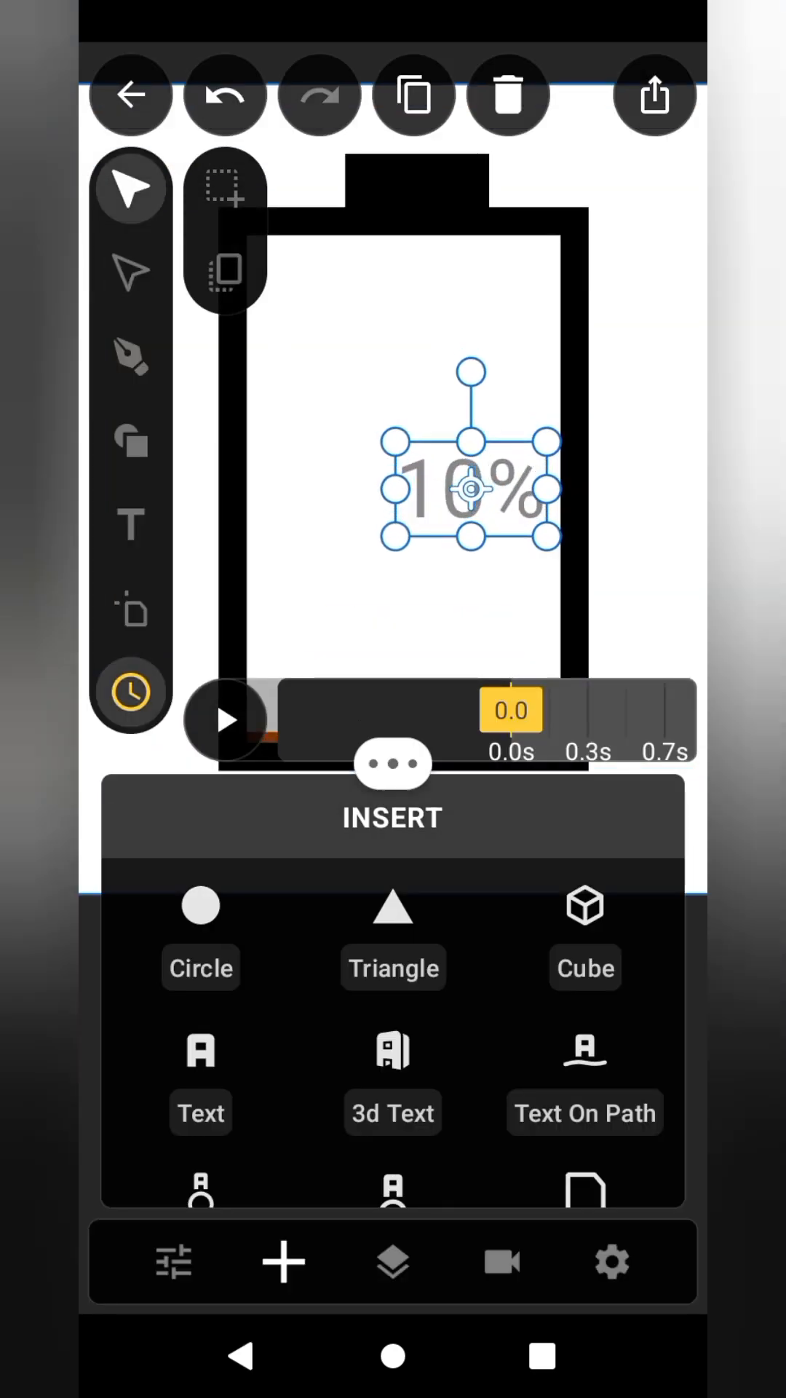
- Switch the 10% label to a handwritten-style script font
{"action": "left_click", "coordinate": [170, 1260]}
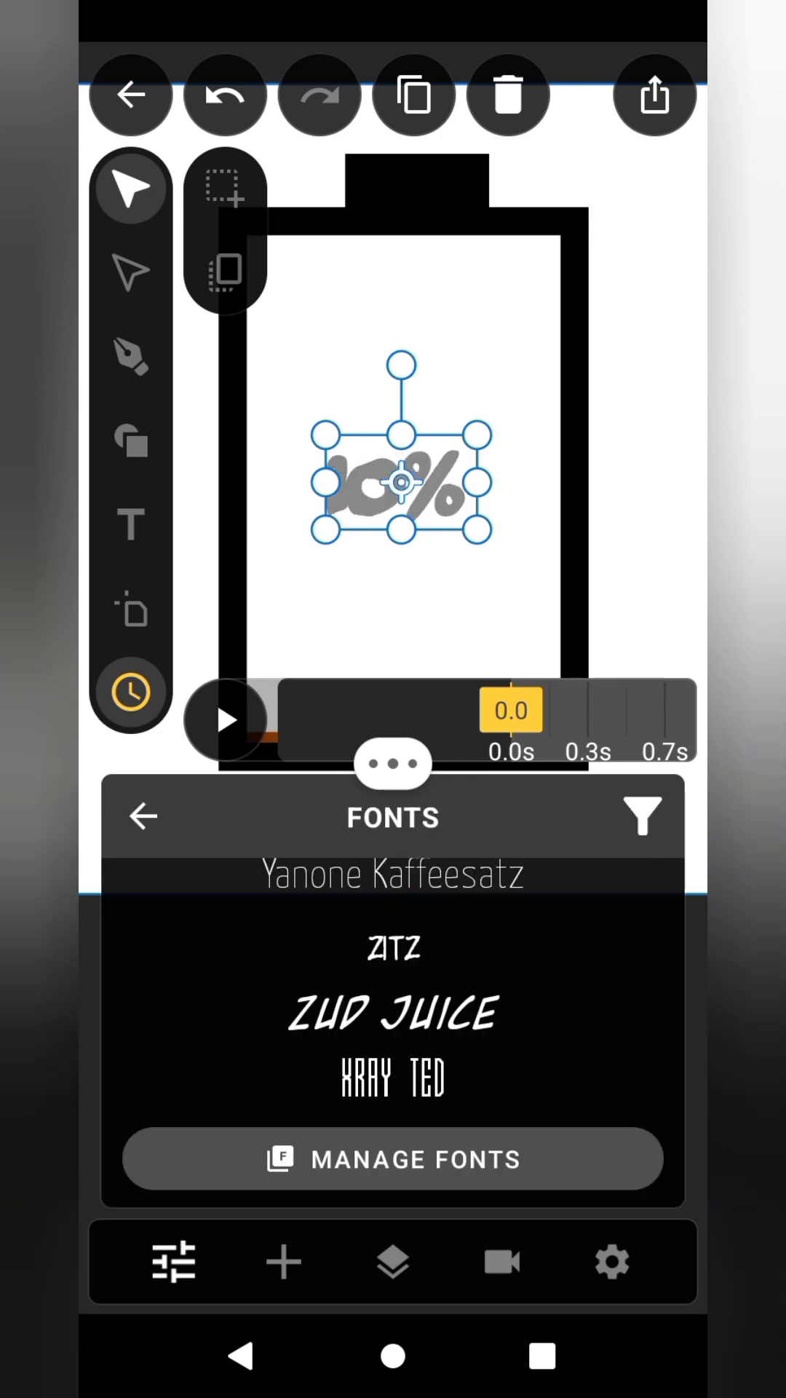
{"action": "left_click", "coordinate": [390, 1013]}
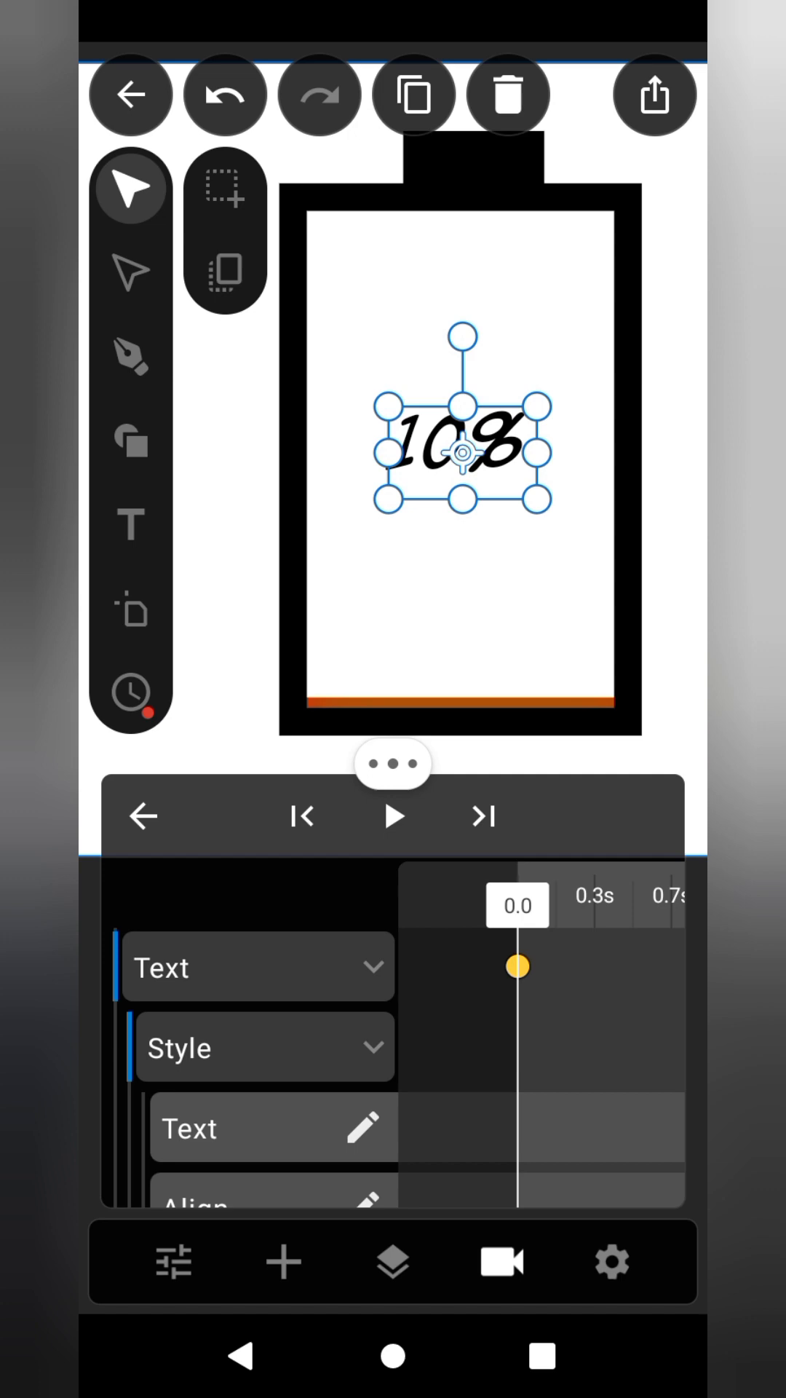
- Move the timeline to about 2 s and edit the label's text to 20%
{"action": "scroll", "scroll_direction": "right", "scroll_amount": 3}
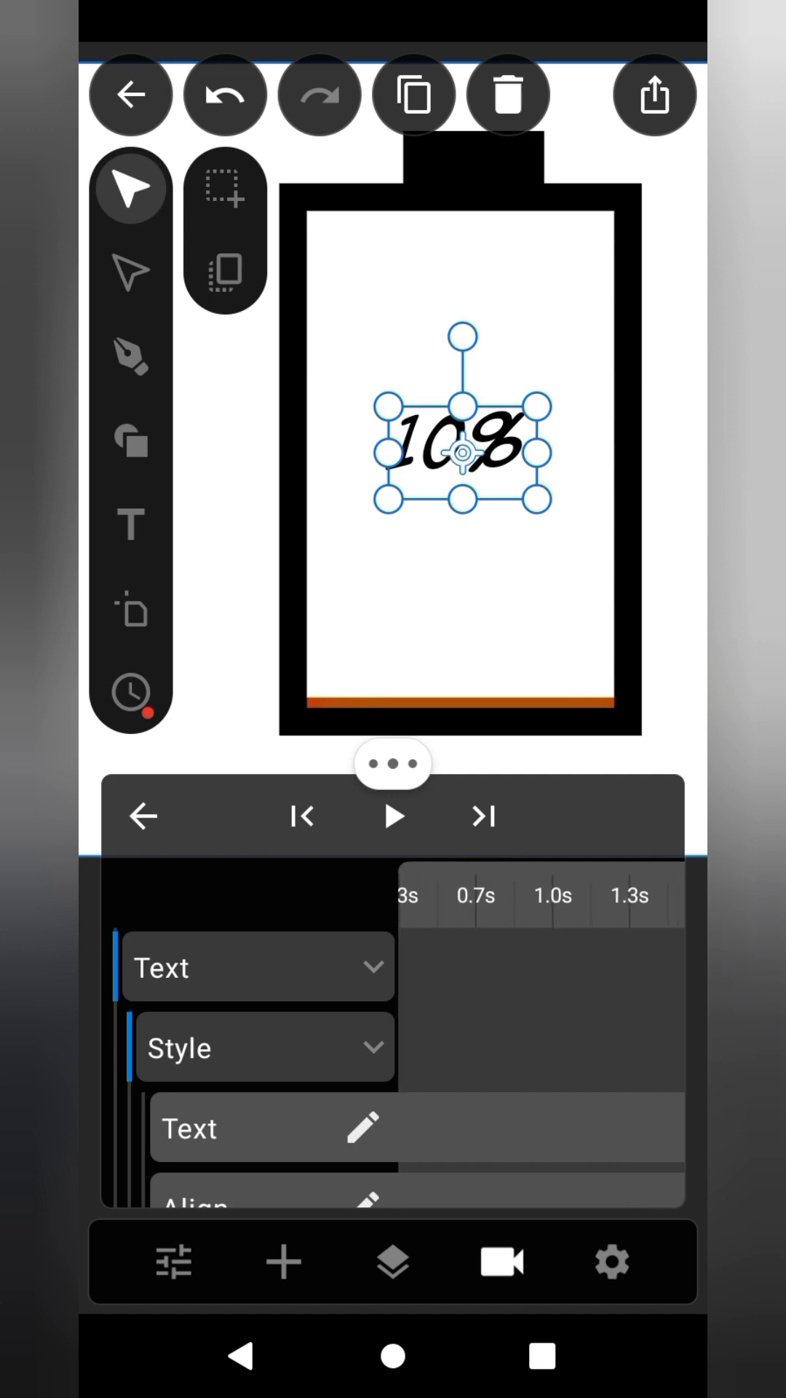
{"action": "left_click", "coordinate": [560, 905]}
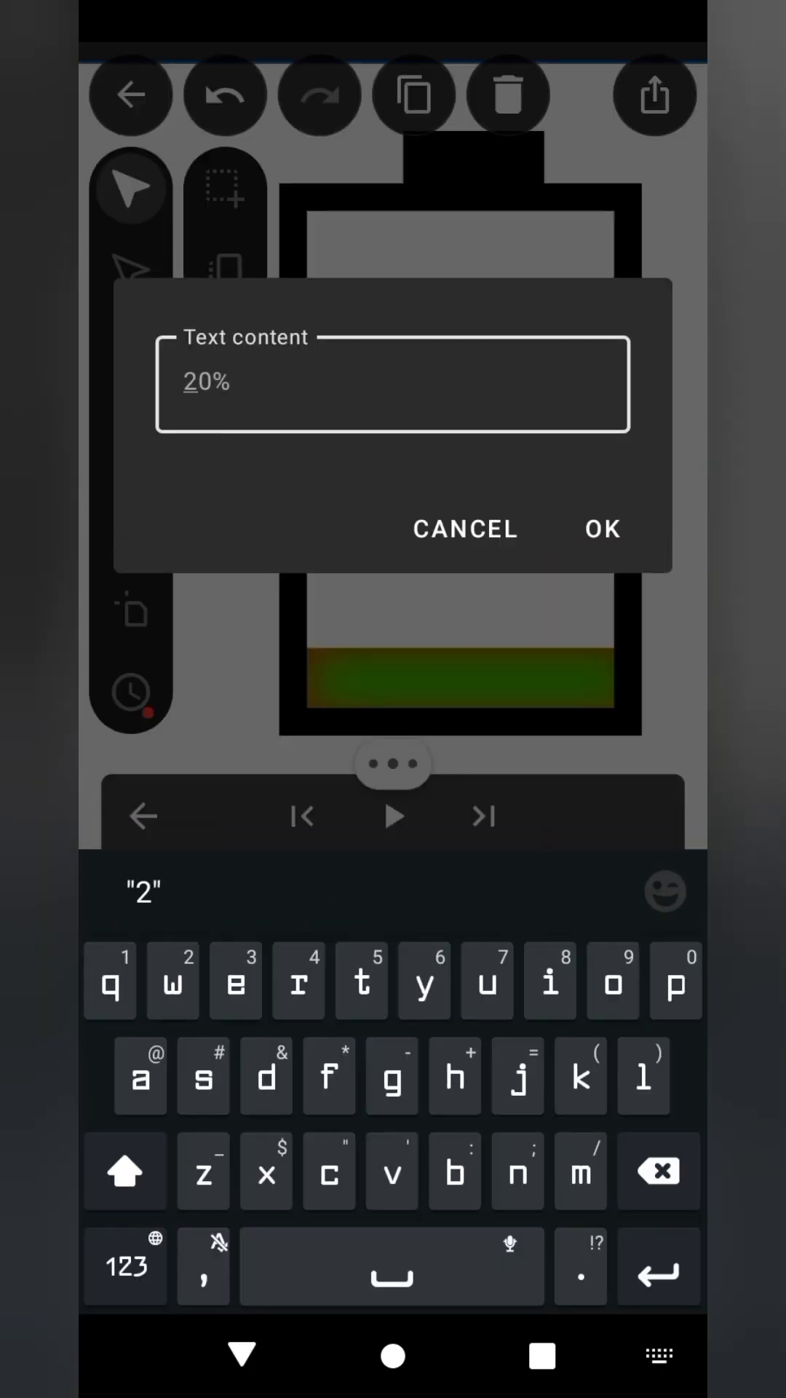
- Key the label text to 20%, 30% and 40% at one-second intervals
{"action": "left_click", "coordinate": [601, 528]}
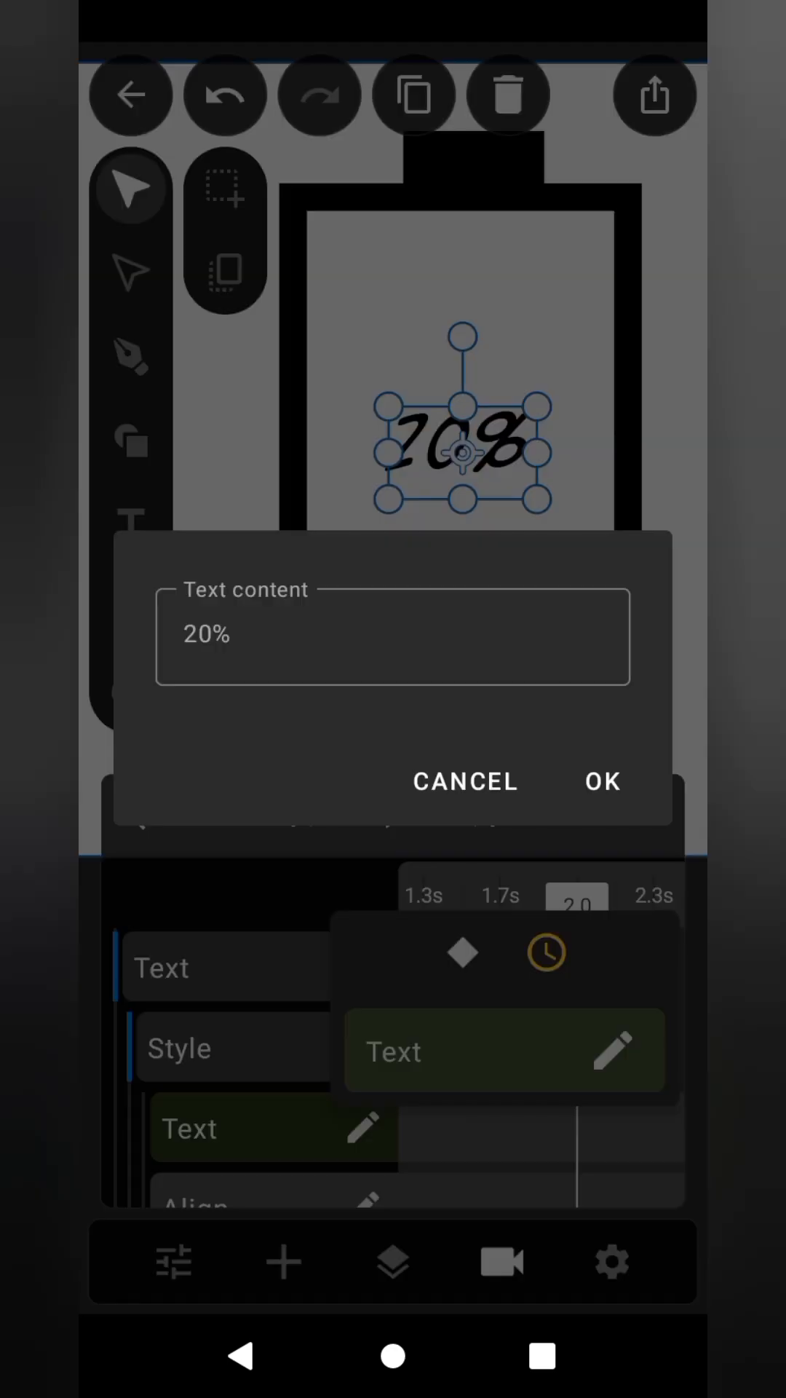
{"action": "left_click", "coordinate": [393, 636]}
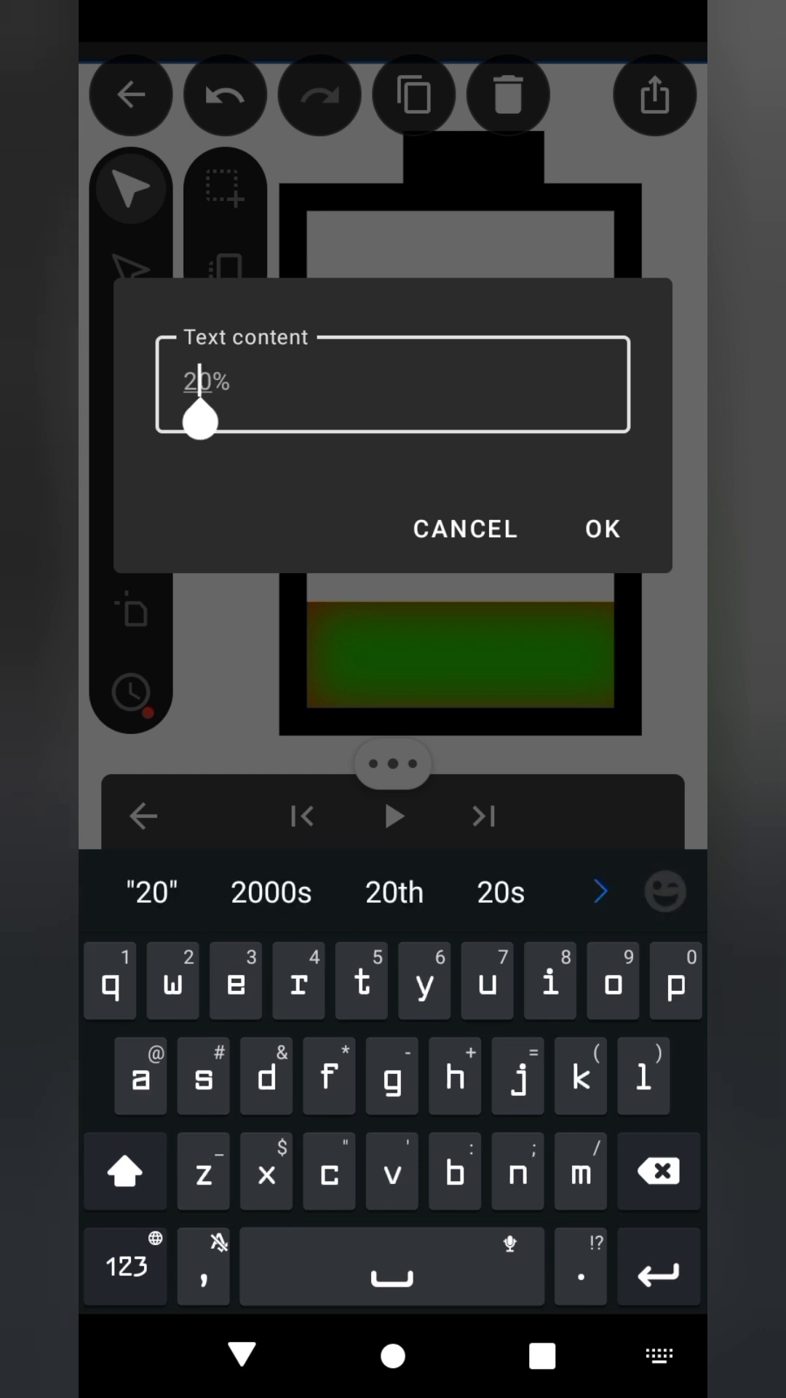
{"action": "left_click", "coordinate": [602, 528]}
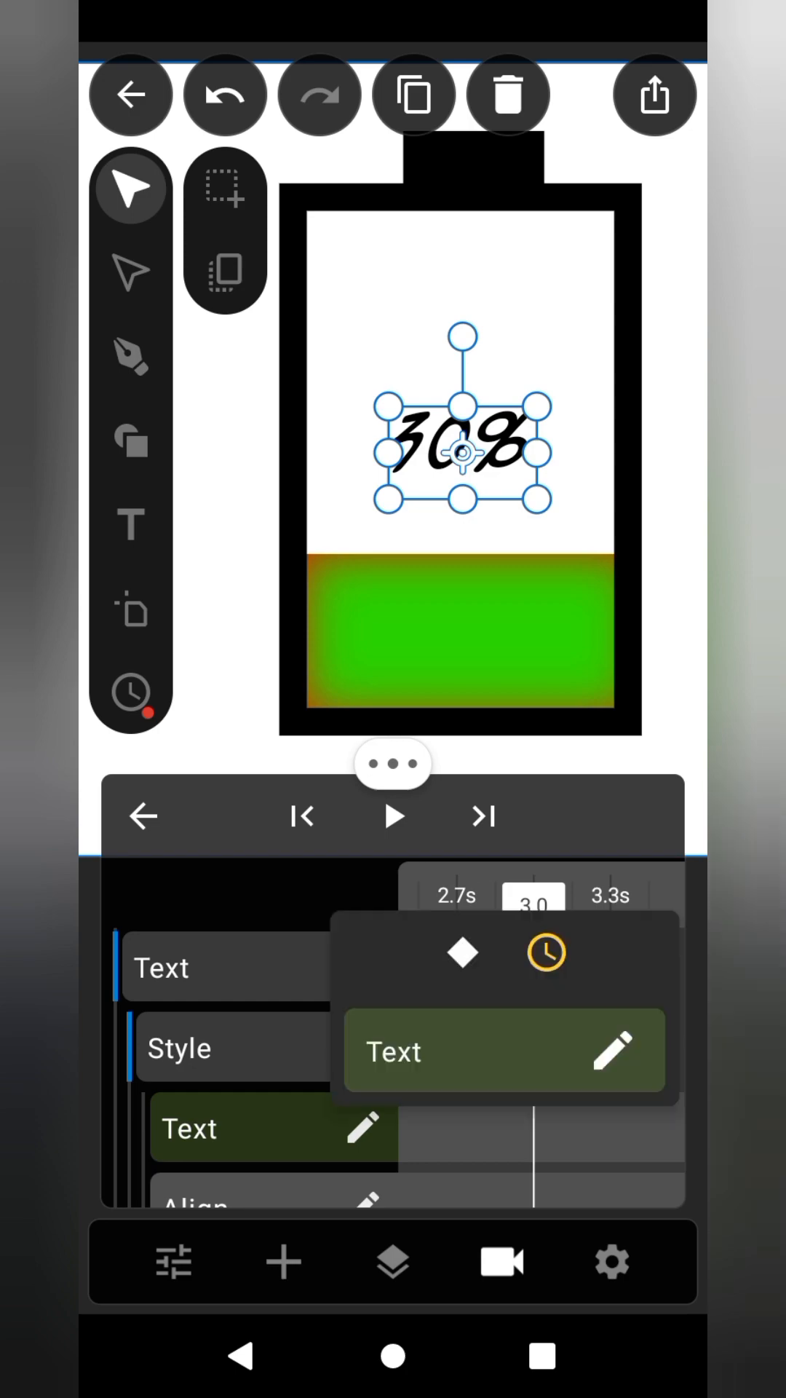
{"action": "left_click", "coordinate": [612, 1052]}
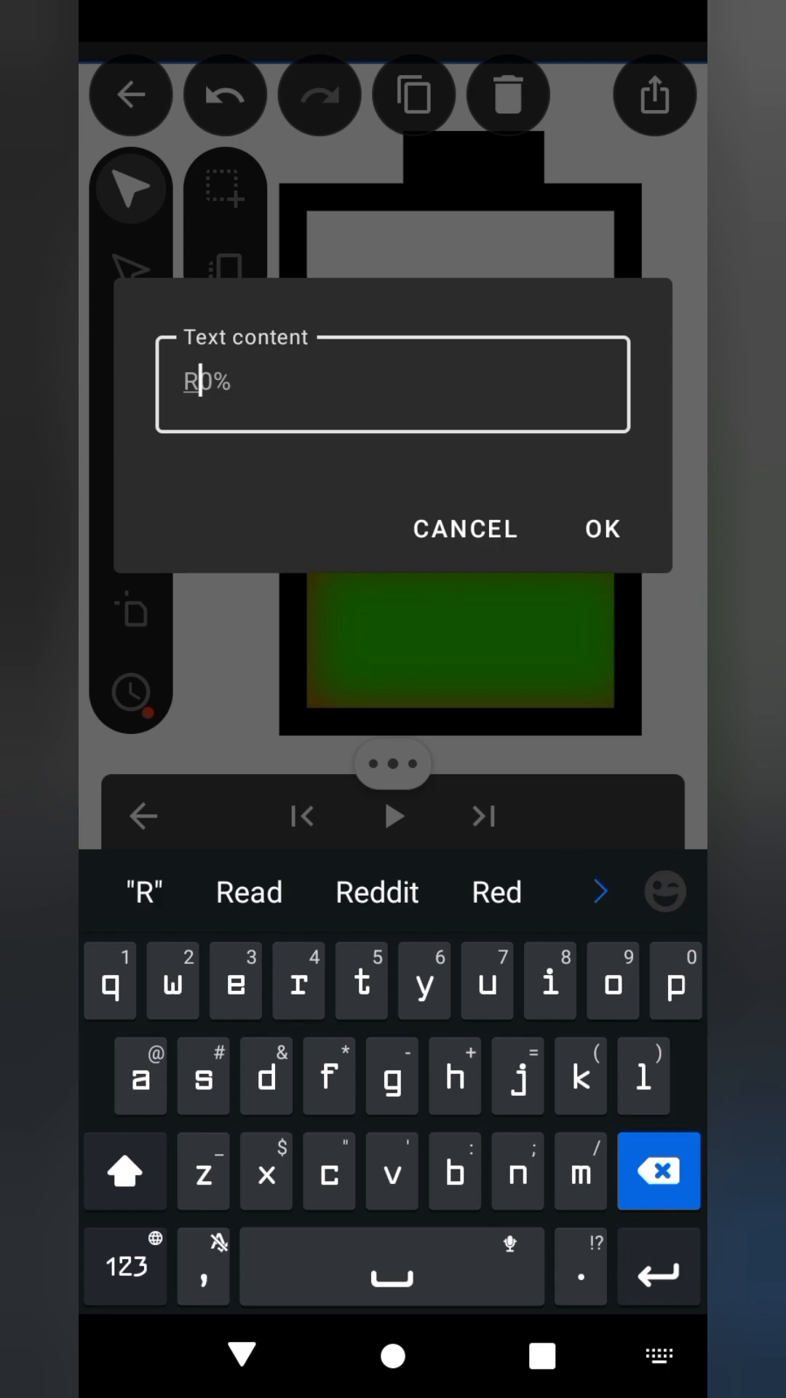
{"action": "left_click", "coordinate": [601, 528]}
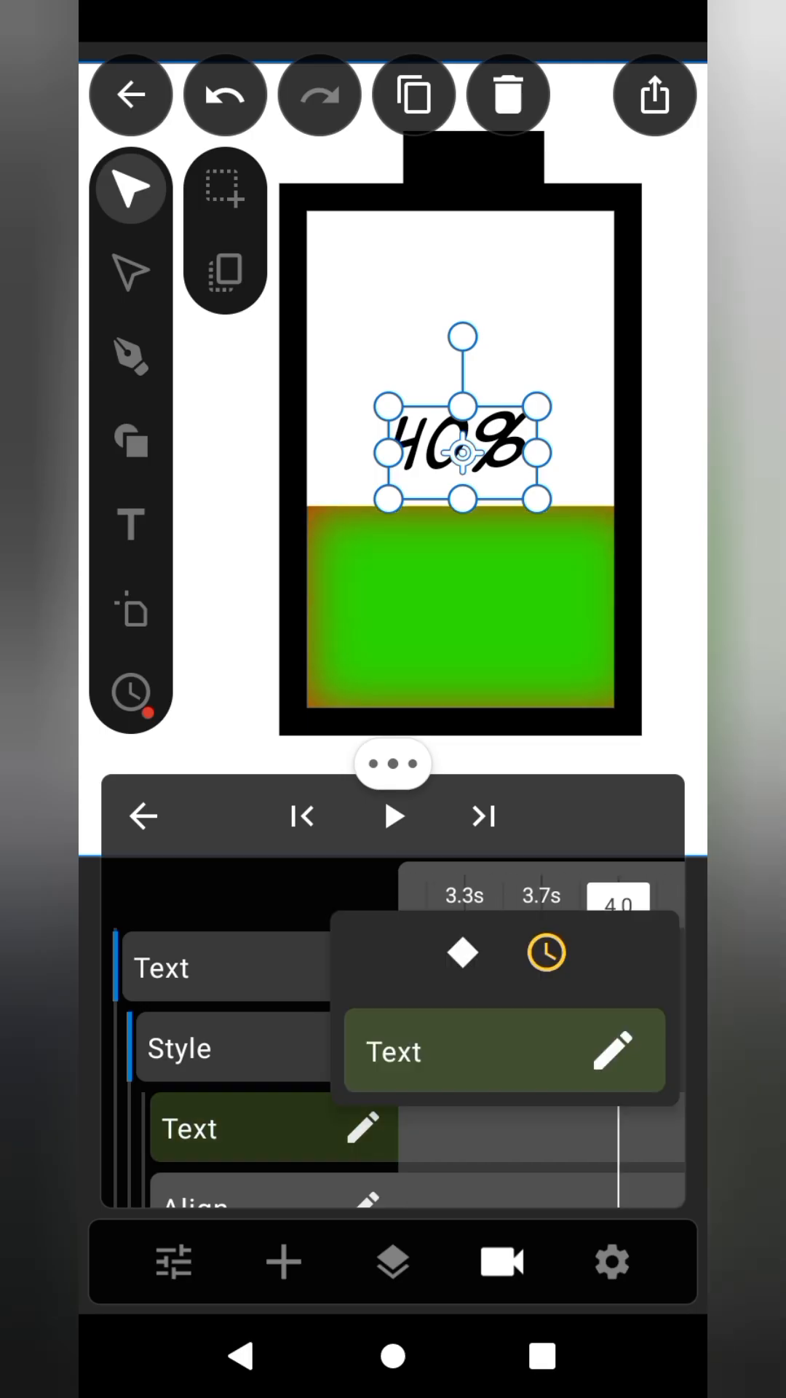
{"action": "left_click", "coordinate": [613, 1052]}
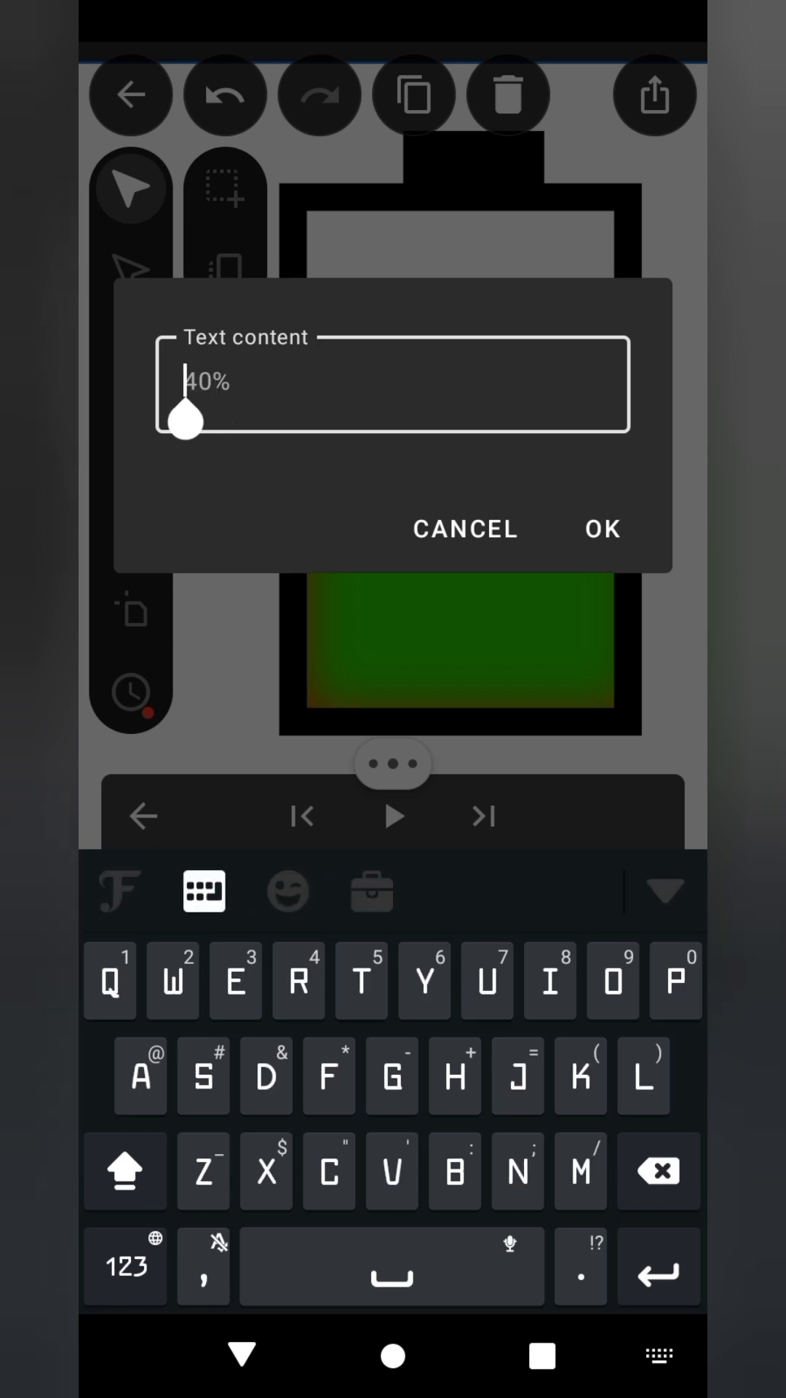
- Key the label text to 50%, 60% and 70% at successive seconds
{"action": "left_click", "coordinate": [601, 528]}
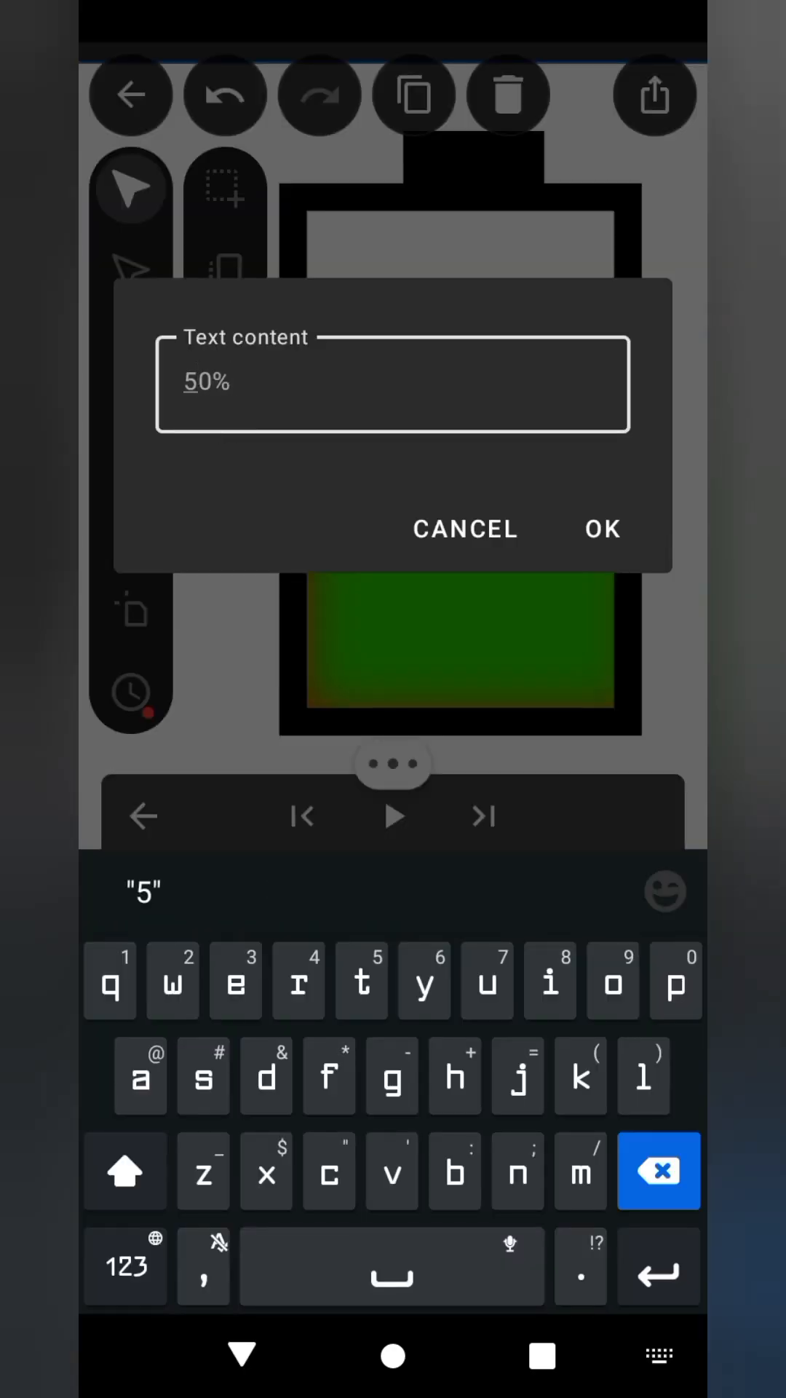
{"action": "left_click", "coordinate": [602, 528]}
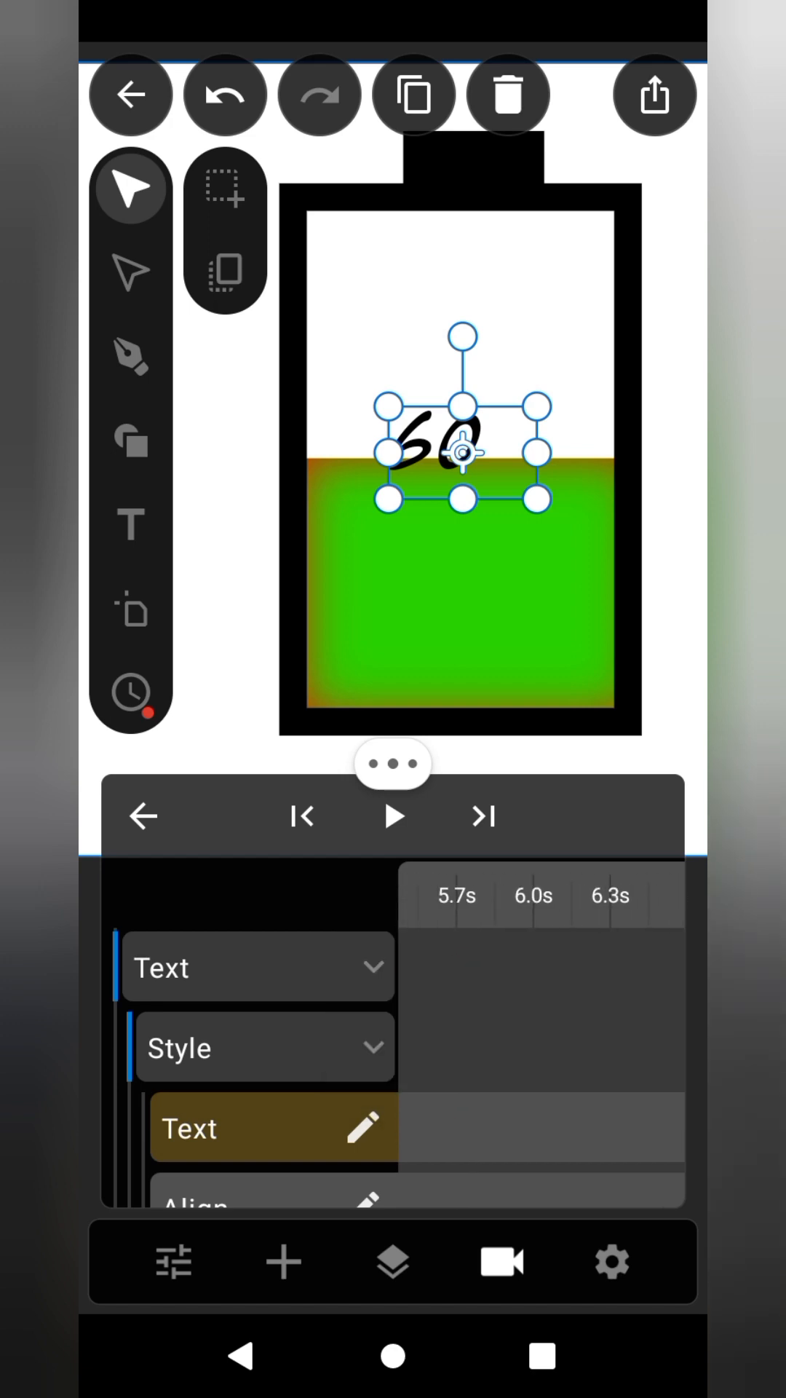
{"action": "left_click", "coordinate": [274, 1127]}
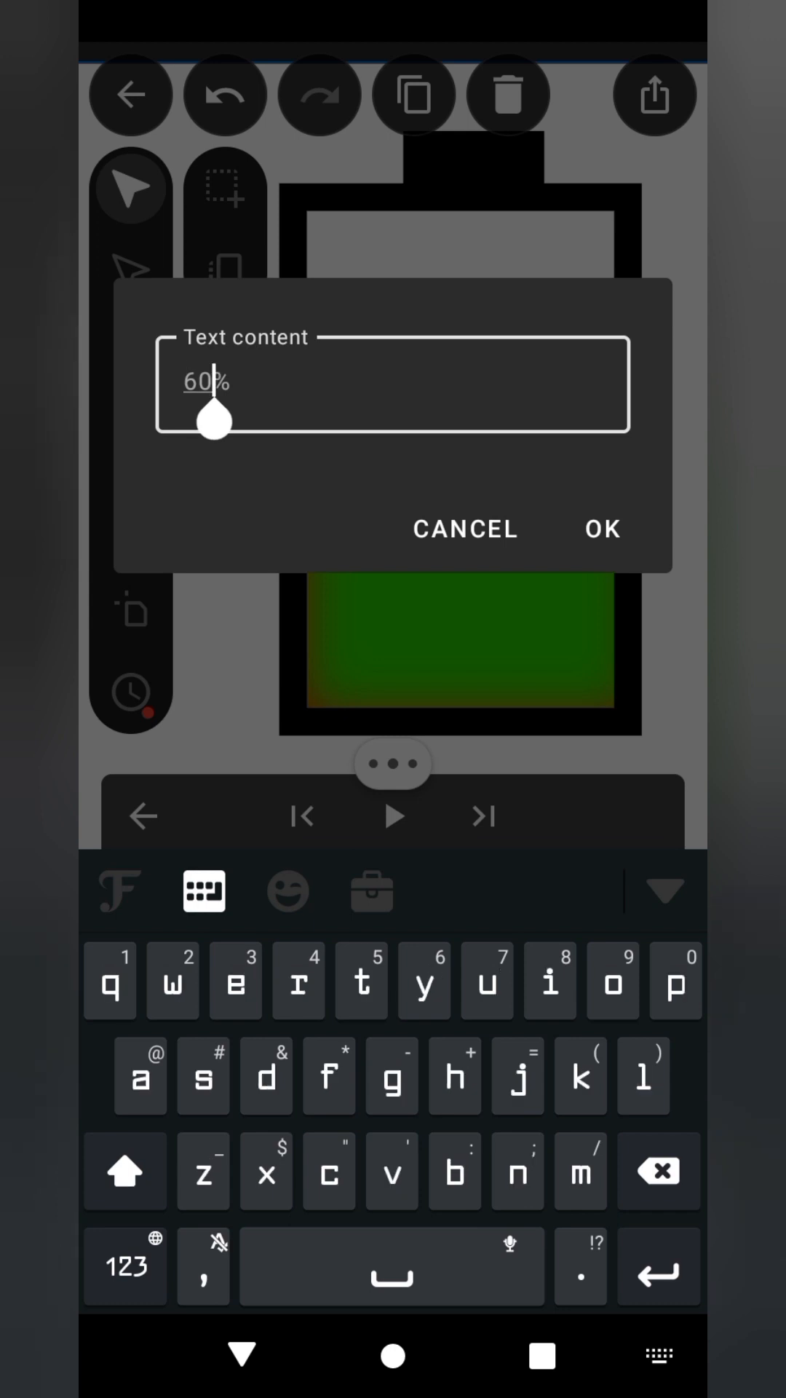
{"action": "left_click", "coordinate": [600, 528]}
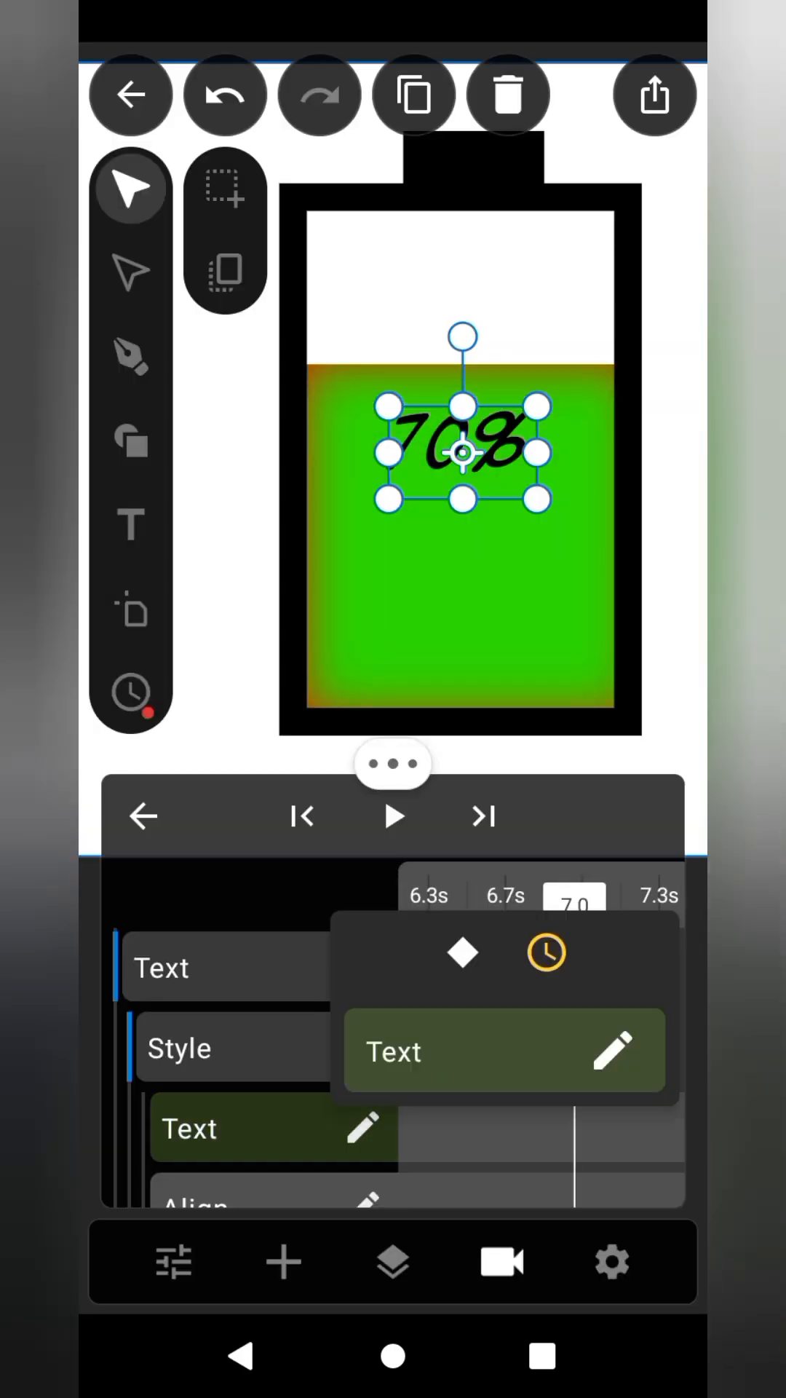
{"action": "left_click", "coordinate": [612, 1053]}
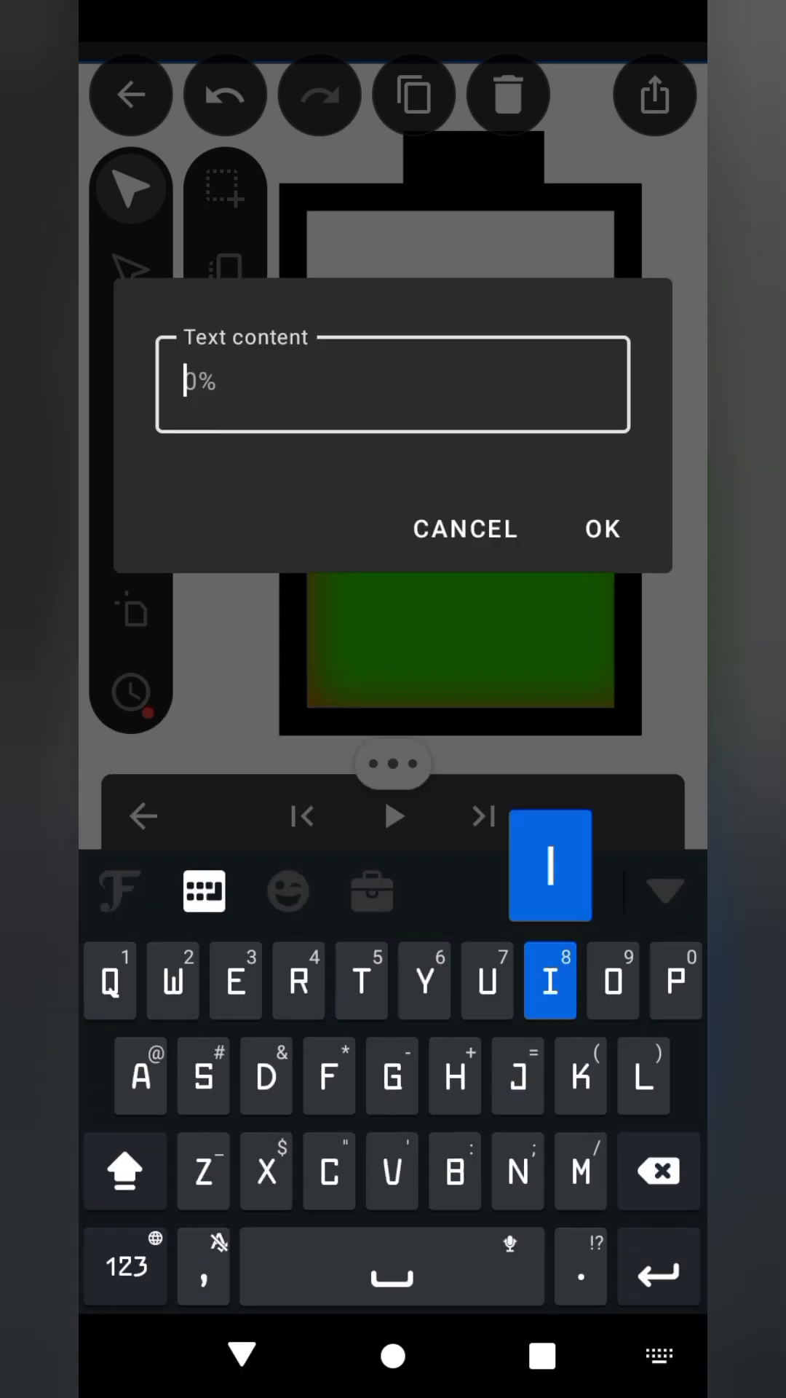
- Set the label's Text keyframes to 80% and 90% (8 s), then enter the final 100%
{"action": "left_click", "coordinate": [602, 528]}
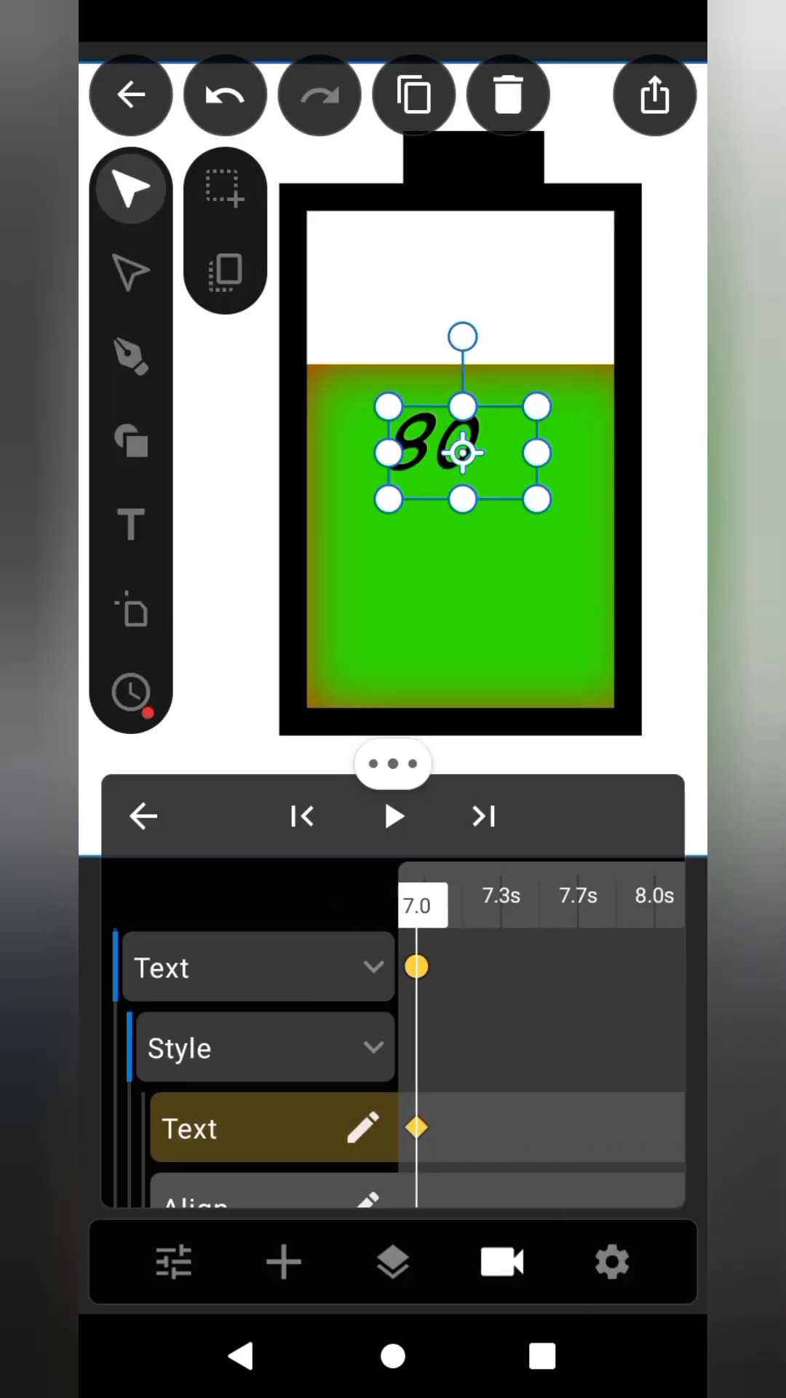
{"action": "left_click", "coordinate": [416, 1126]}
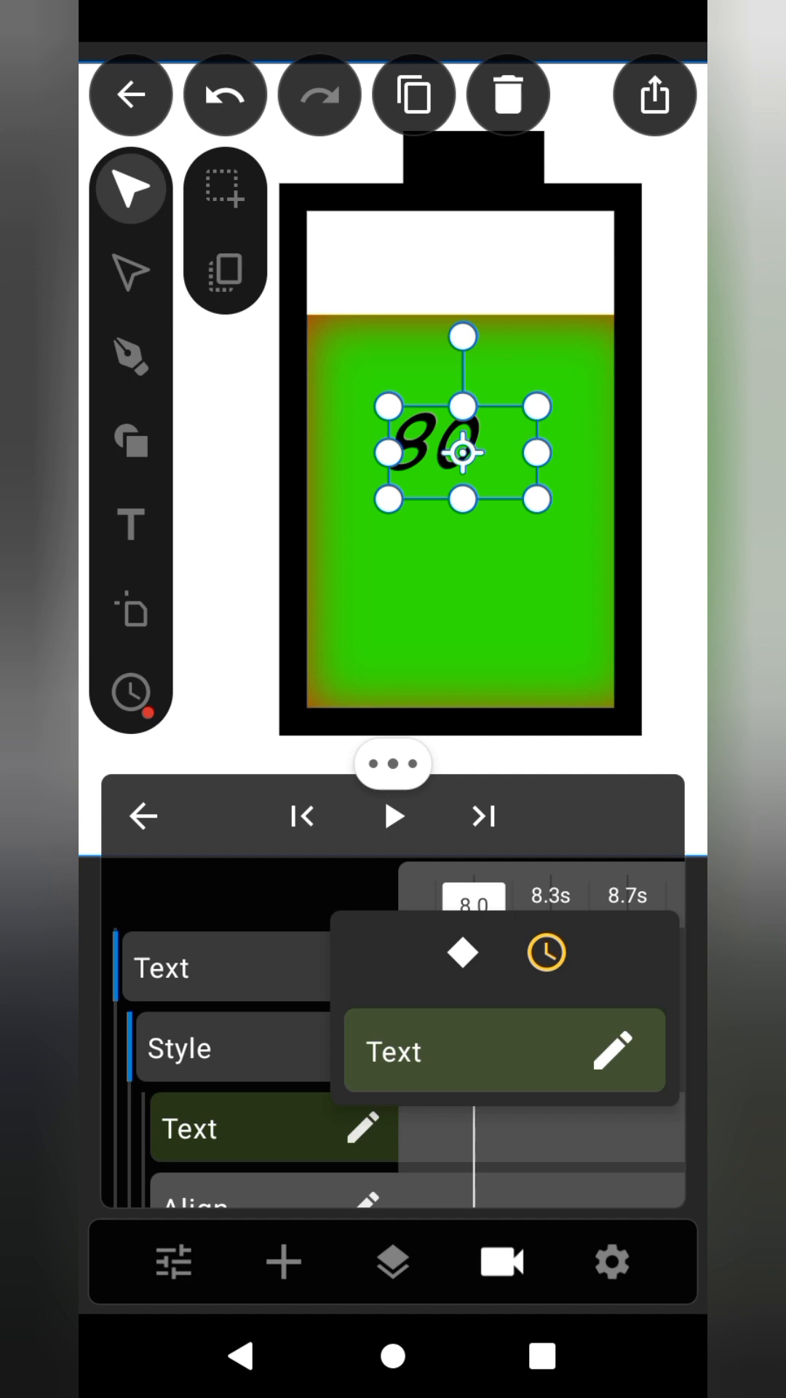
{"action": "left_click", "coordinate": [610, 1052]}
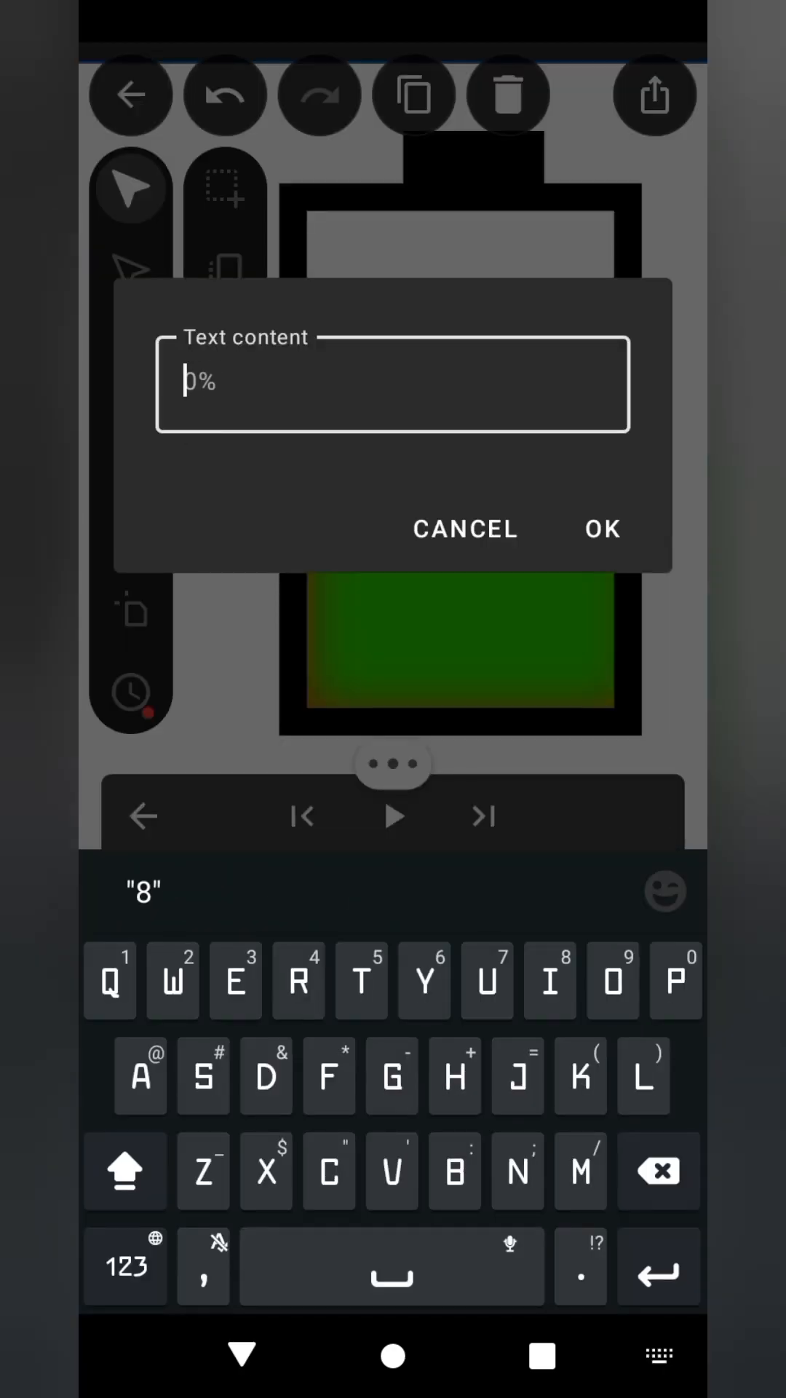
{"action": "left_click", "coordinate": [601, 527]}
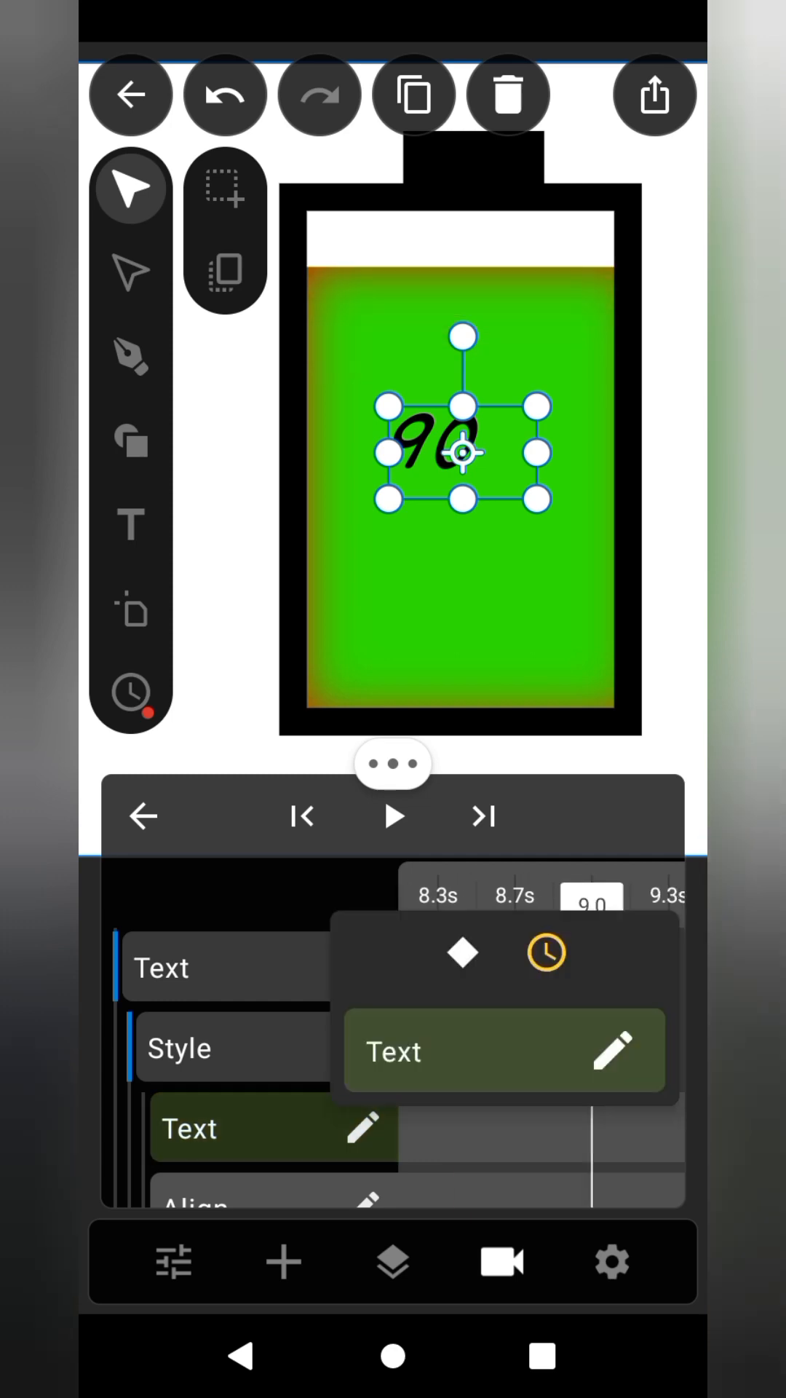
{"action": "left_click", "coordinate": [613, 1051]}
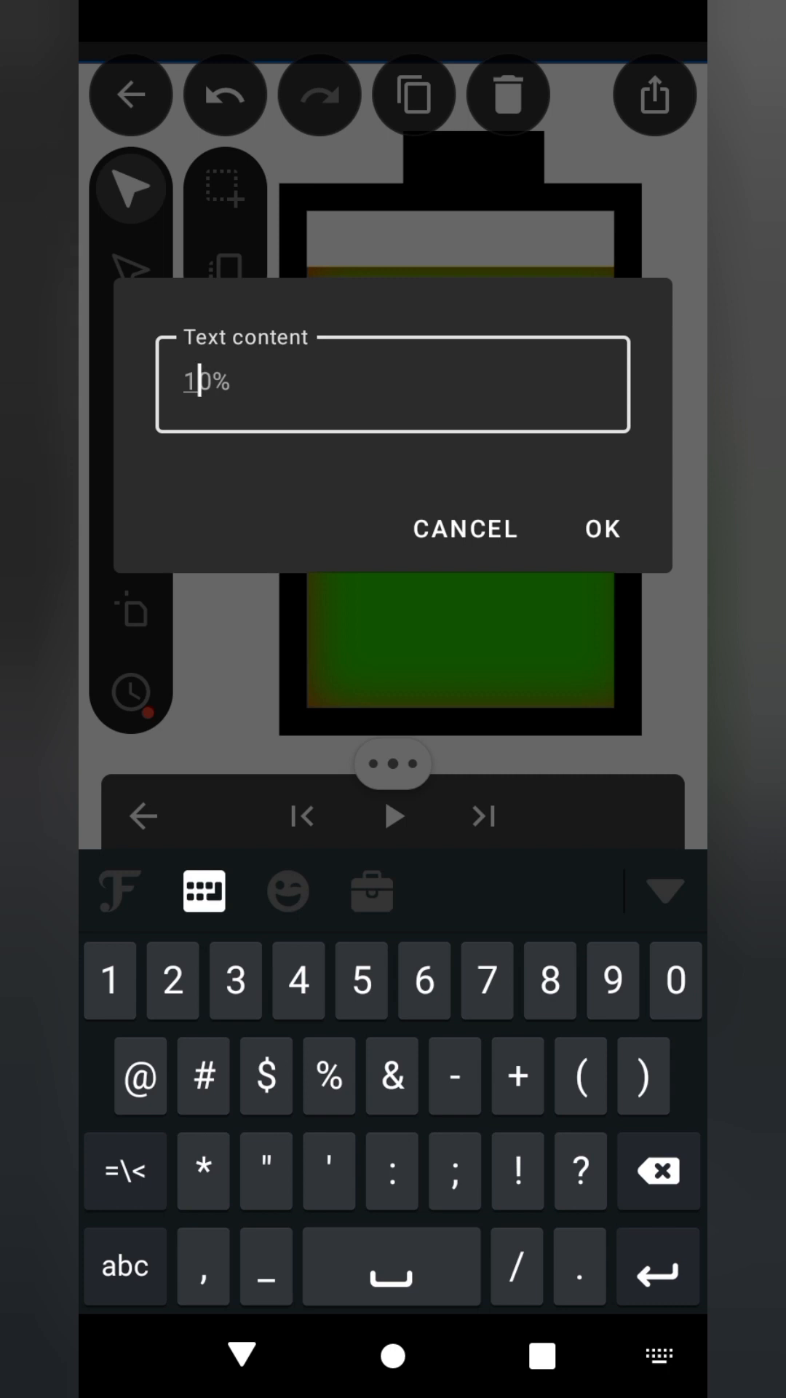
{"action": "left_click", "coordinate": [602, 528]}
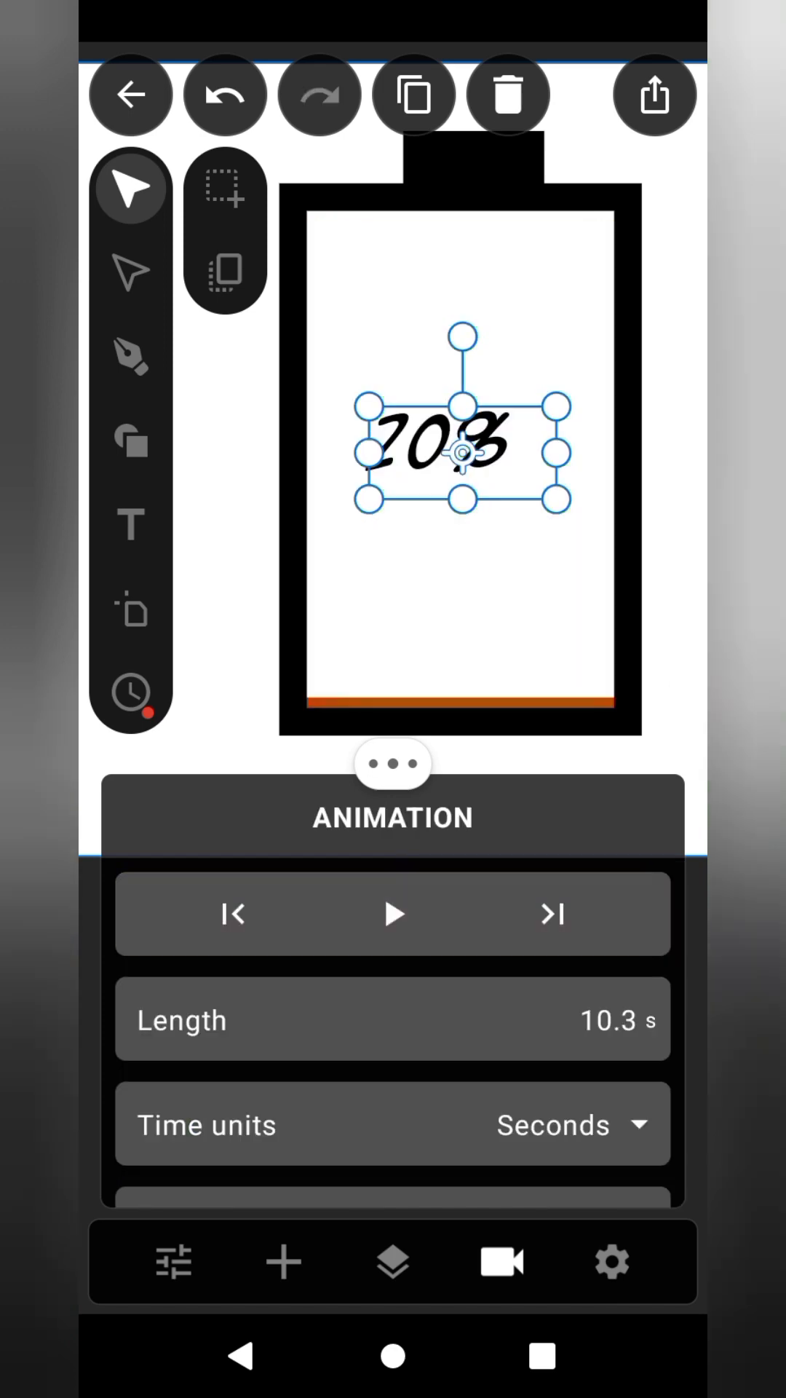
- Return to the timeline and play back the battery fill animation
{"action": "left_click", "coordinate": [393, 913]}
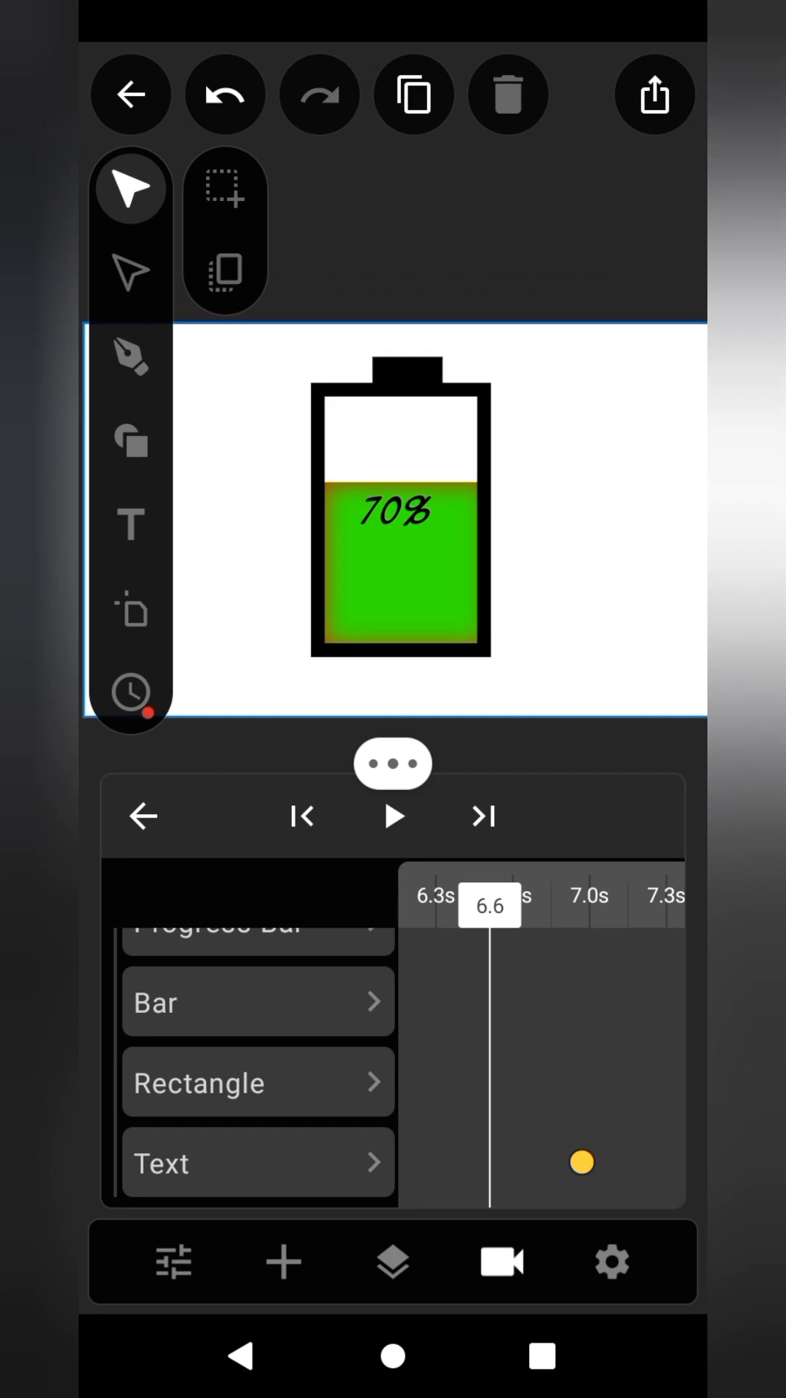
{"action": "left_click", "coordinate": [393, 816]}
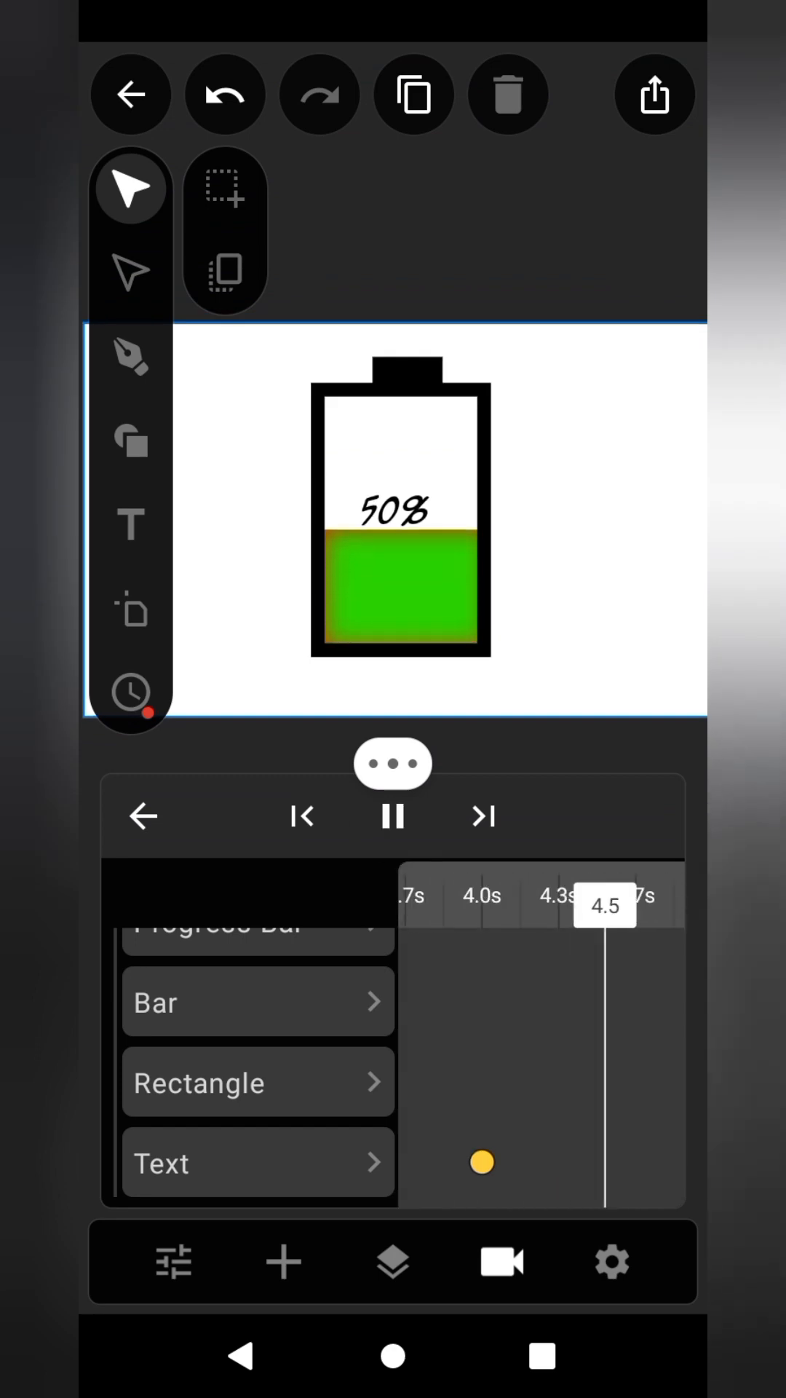